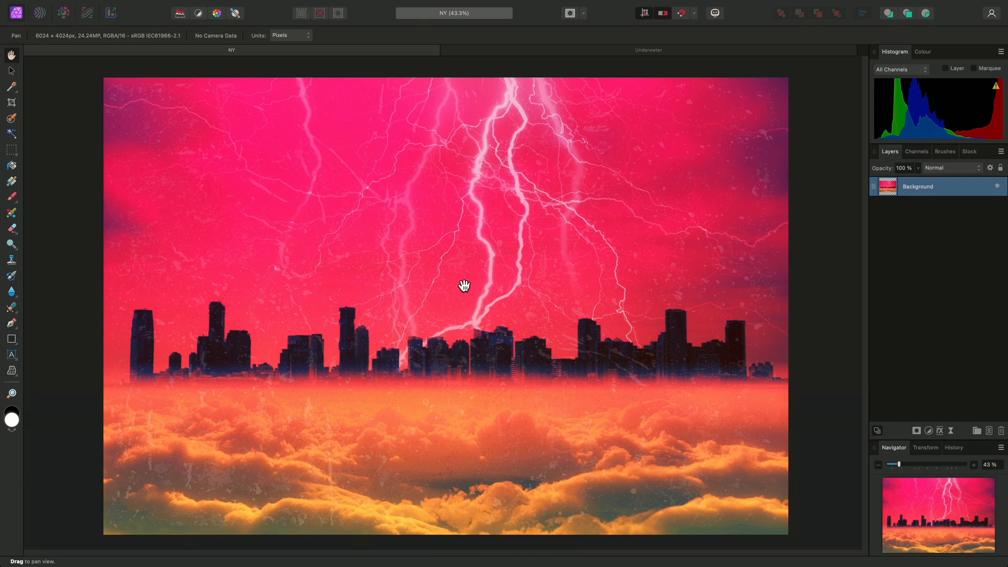
{"action": "mouse_move", "coordinate": [247, 322]}
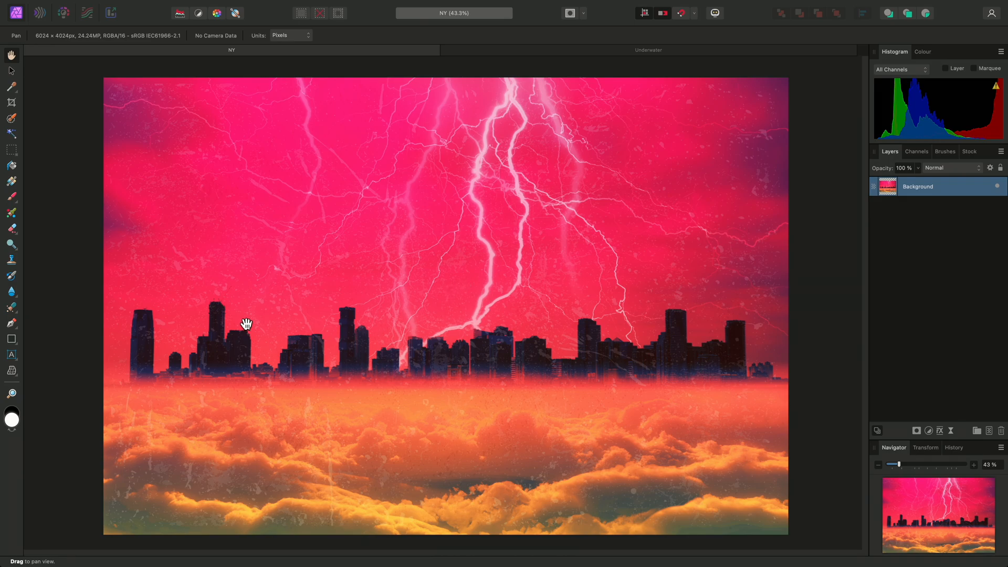
{"action": "mouse_move", "coordinate": [11, 354]}
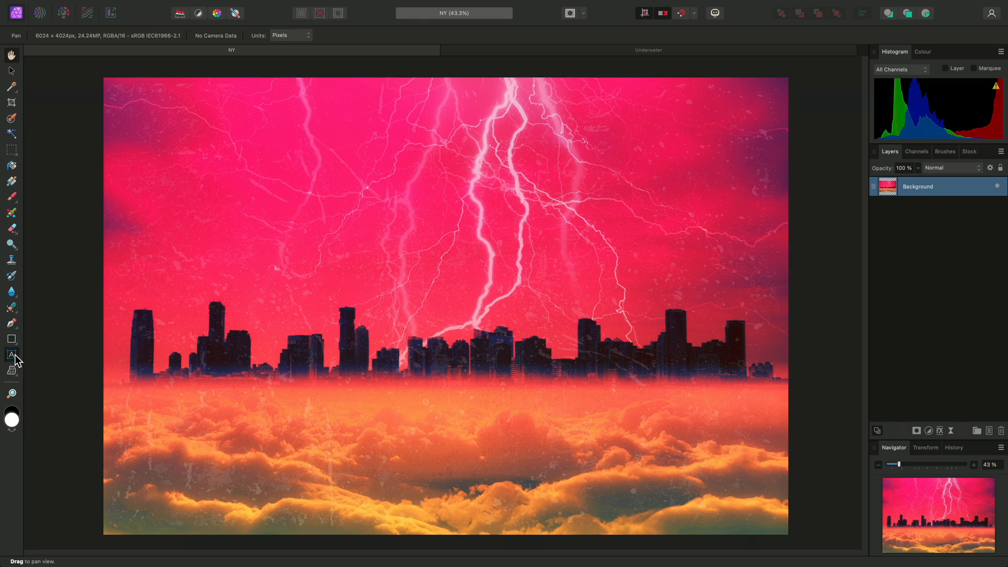
Choose the Artistic Text Tool from the text tool flyout in the Tools panel.
{"action": "left_click", "coordinate": [11, 353]}
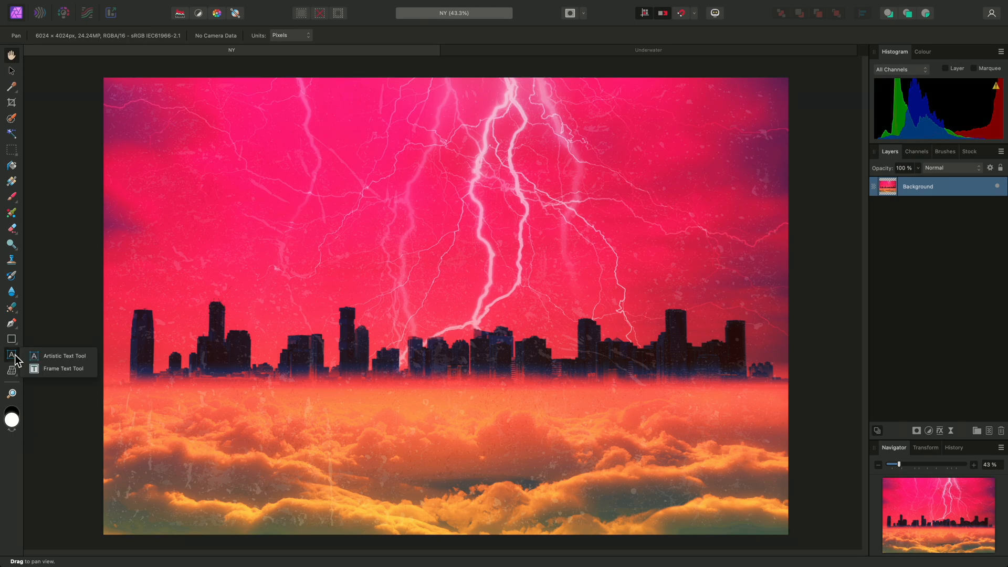
{"action": "mouse_move", "coordinate": [71, 369]}
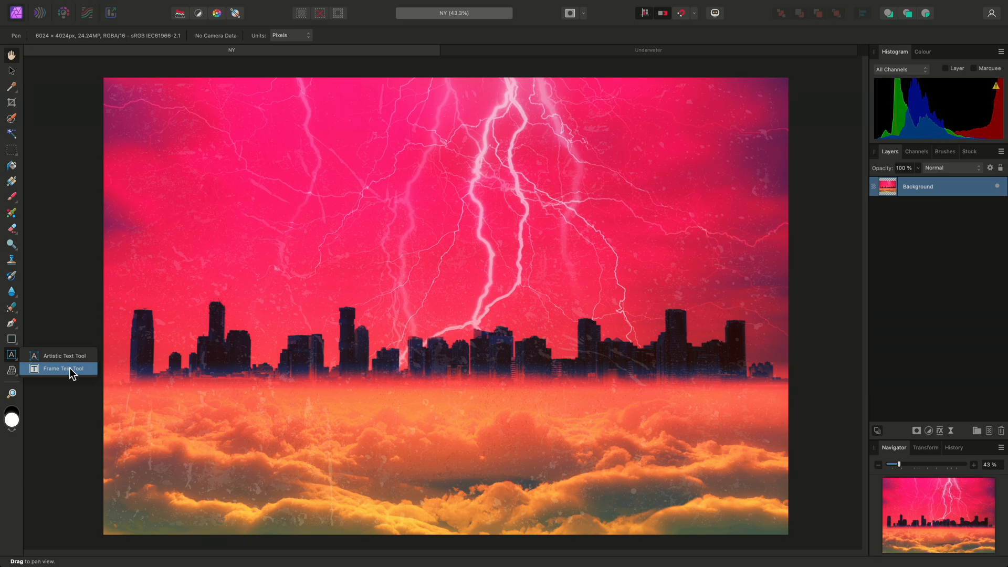
{"action": "mouse_move", "coordinate": [63, 355]}
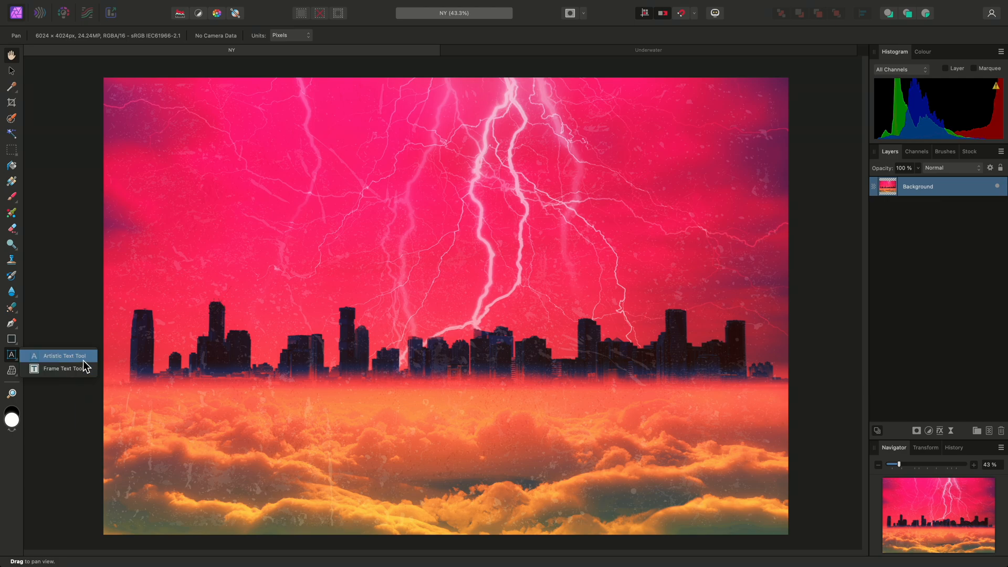
{"action": "left_click", "coordinate": [58, 355]}
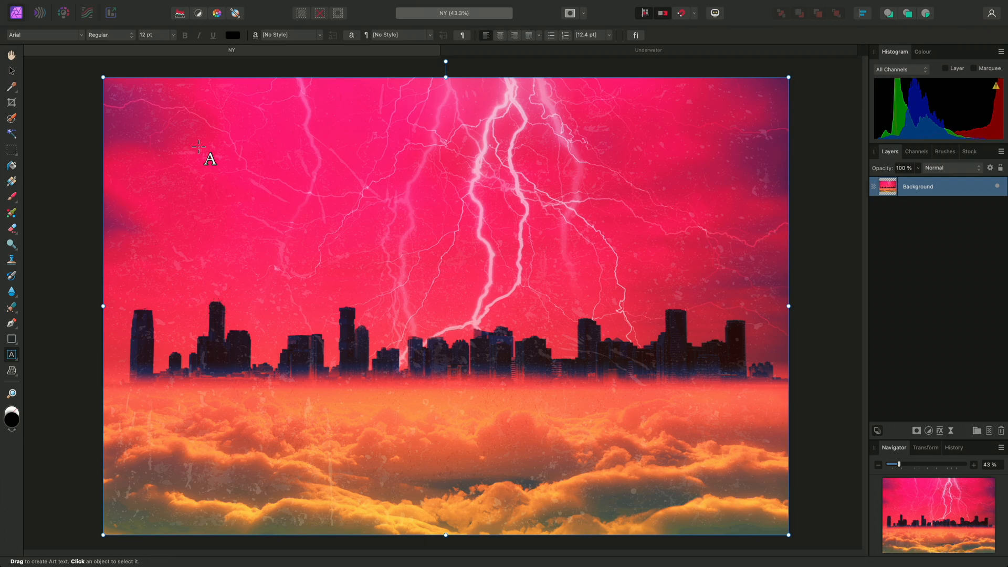
Drag out large art text at the upper left, type NEW YORK, and exit editing.
{"action": "left_click_drag", "start_coordinate": [197, 144], "coordinate": [243, 155]}
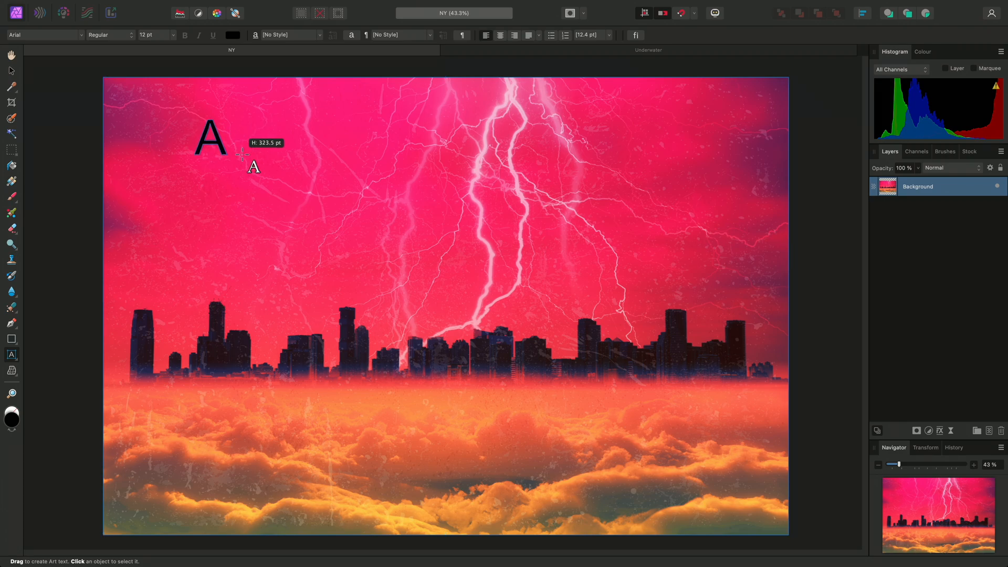
{"action": "left_click_drag", "start_coordinate": [243, 154], "coordinate": [254, 167]}
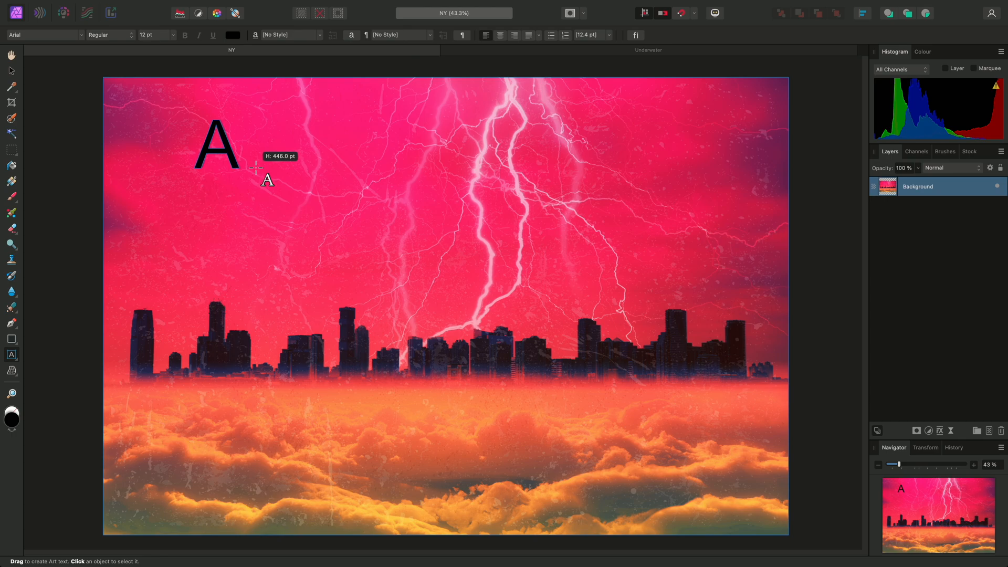
{"action": "left_click_drag", "start_coordinate": [255, 168], "coordinate": [267, 182]}
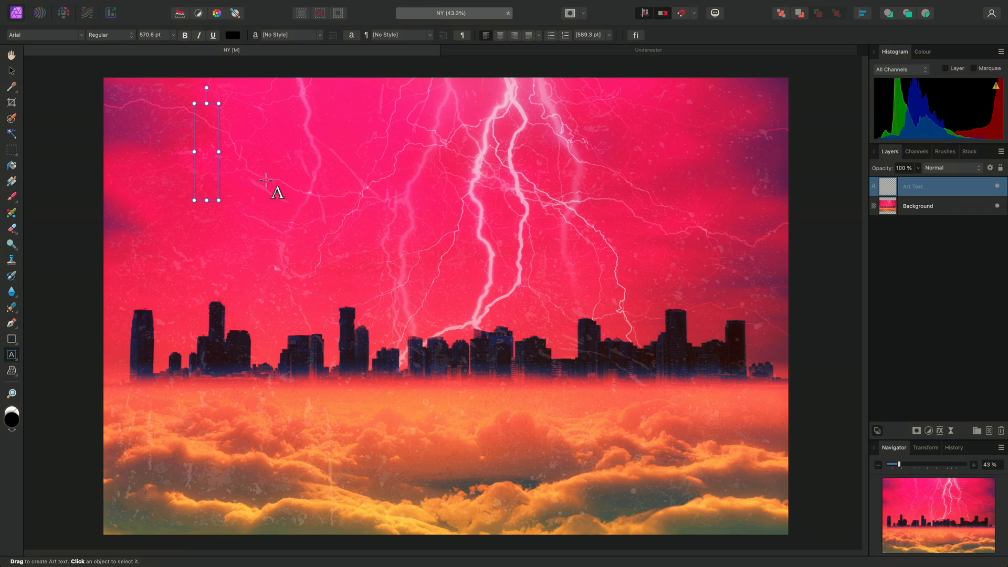
{"action": "type", "text": "NEW"}
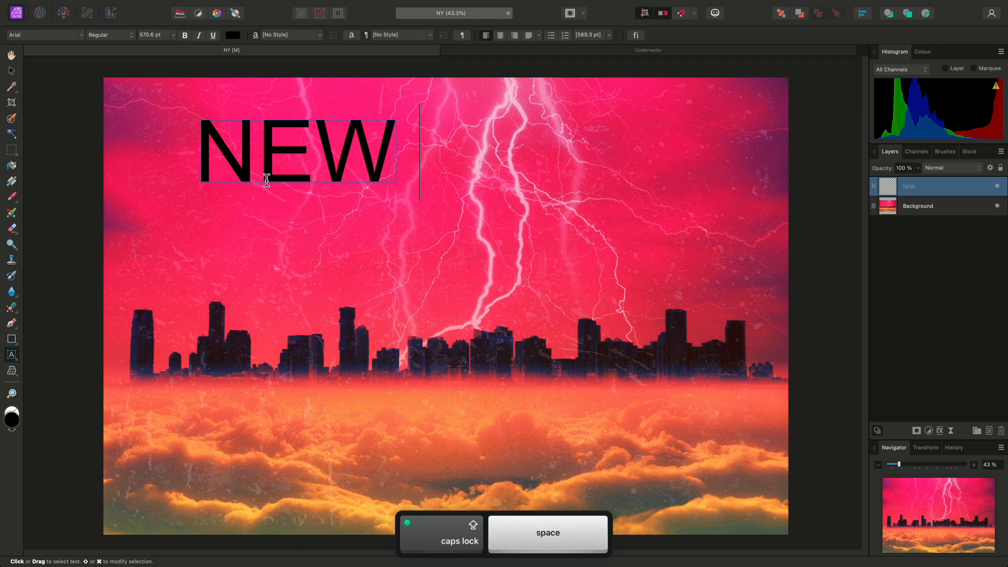
{"action": "type", "text": "YORK"}
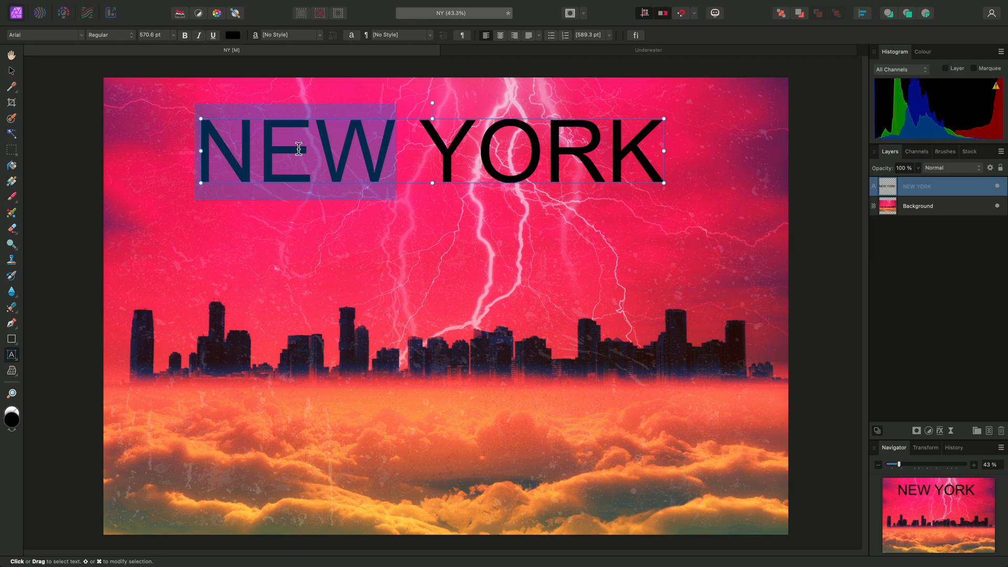
{"action": "key", "text": "escape"}
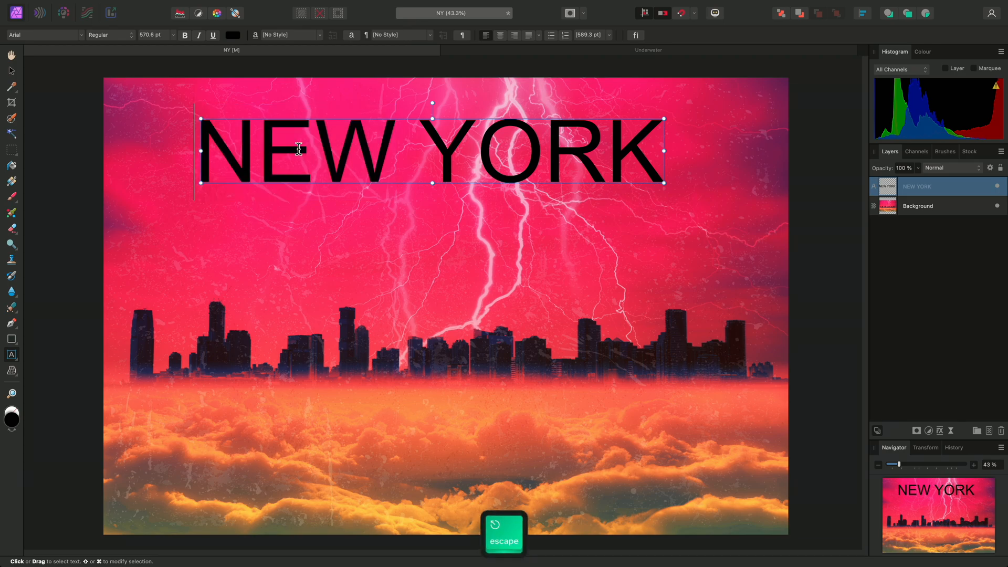
{"action": "key", "text": "escape"}
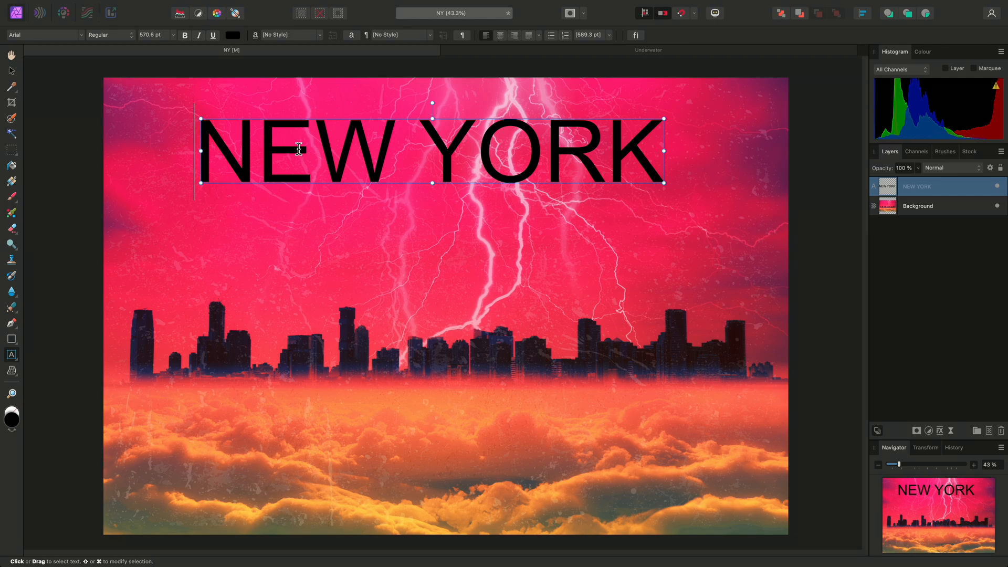
{"action": "key", "text": "escape"}
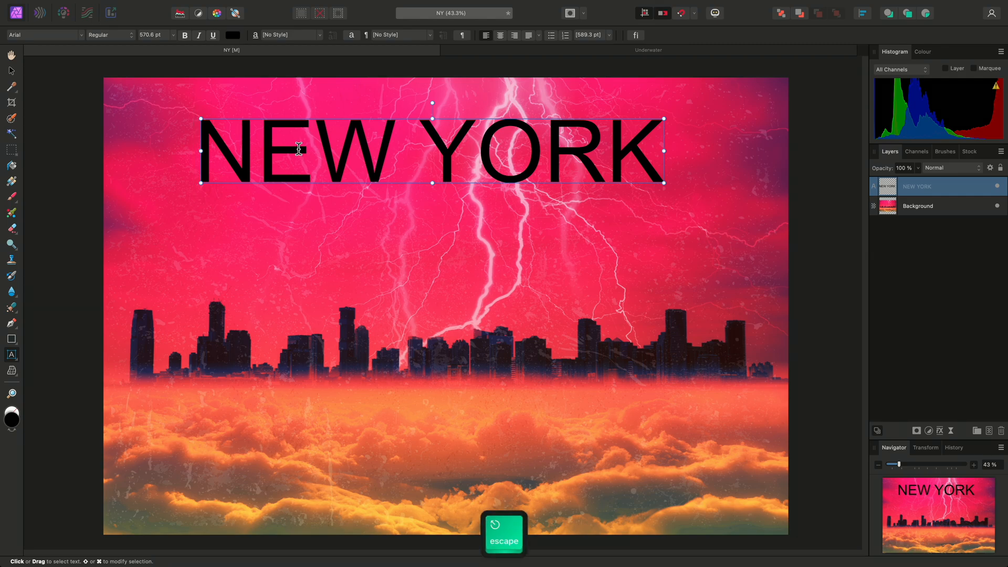
{"action": "key", "text": "Escape"}
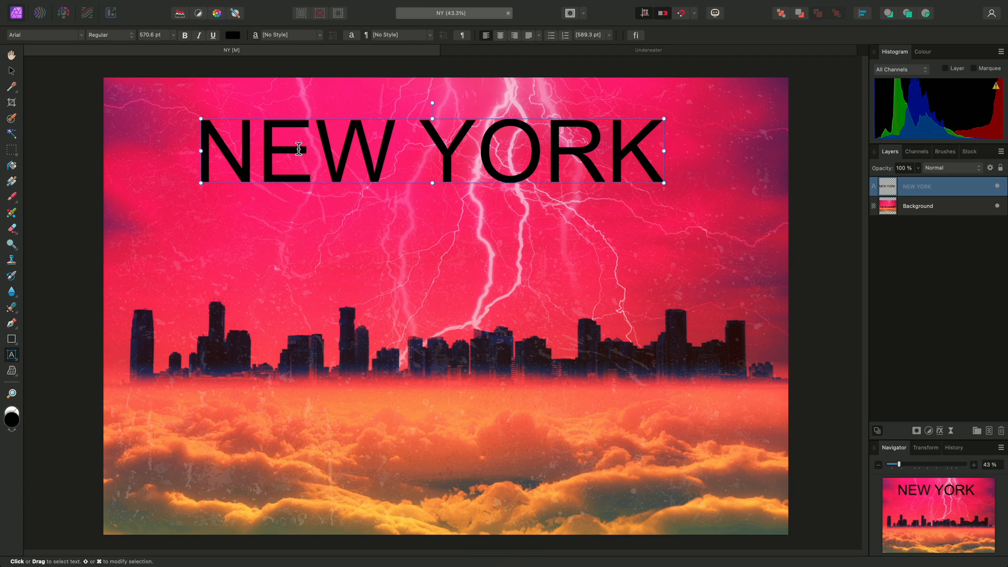
{"action": "key", "text": "v"}
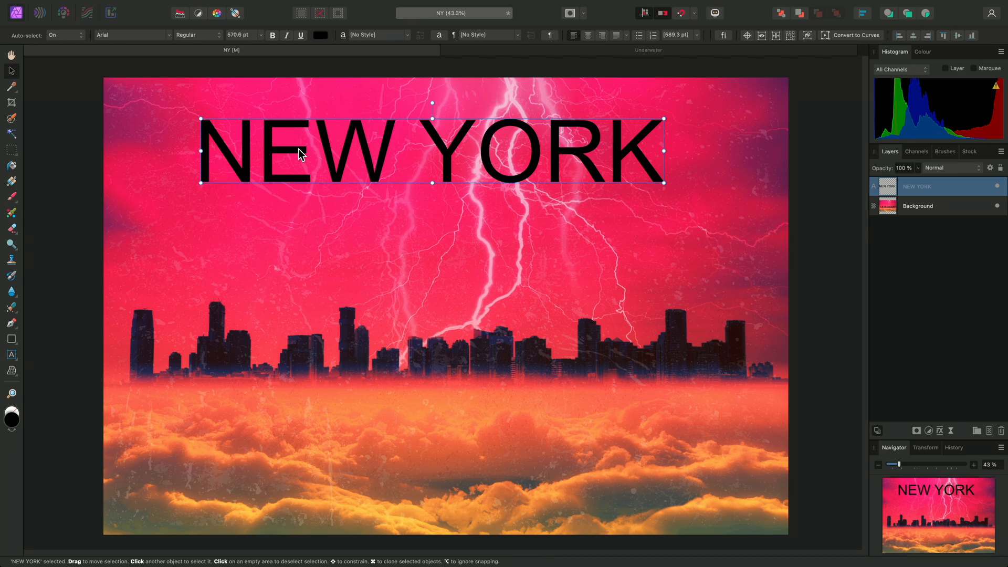
{"action": "mouse_move", "coordinate": [168, 43]}
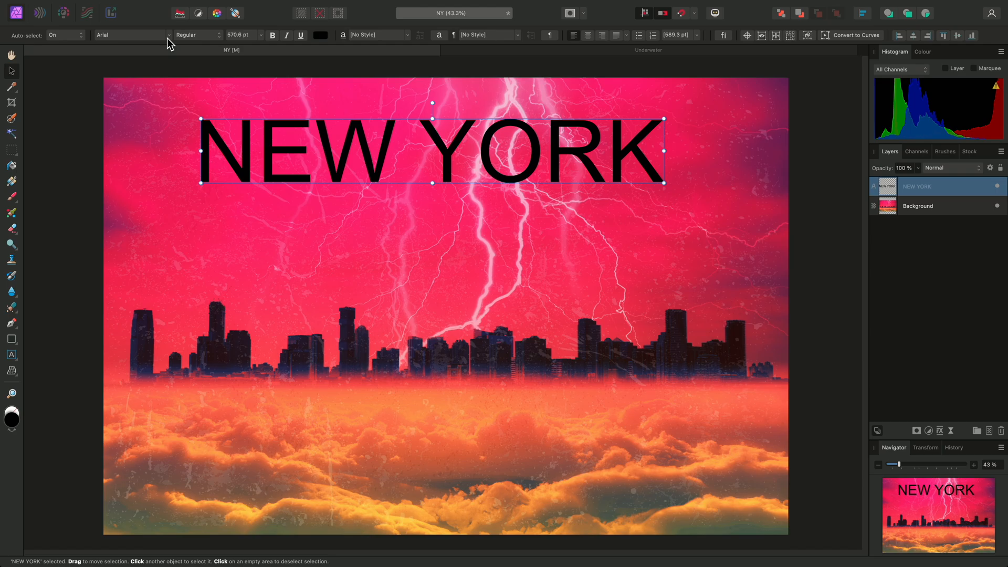
Make the title white Hot Rush Sans Italic and centre it horizontally.
{"action": "left_click", "coordinate": [129, 35]}
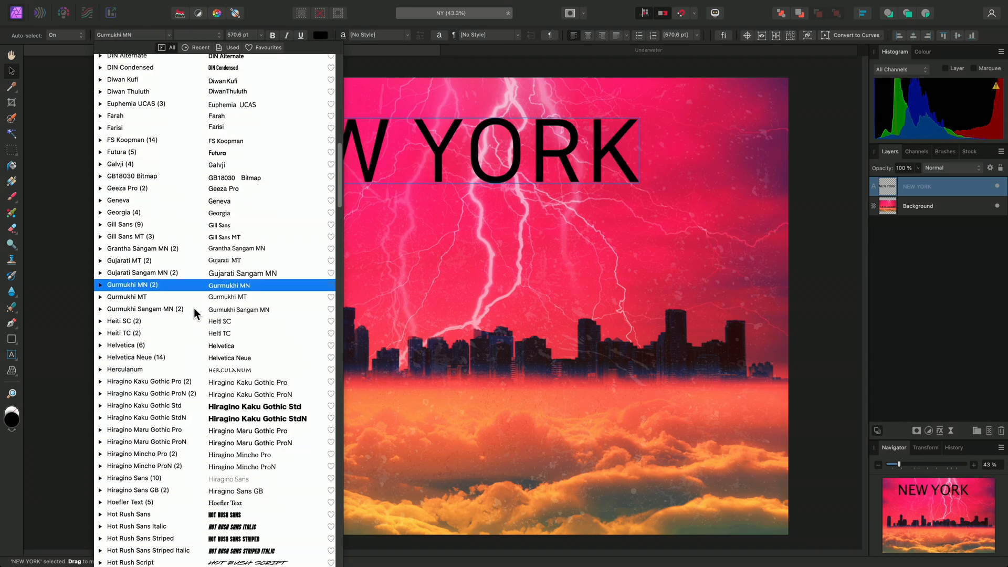
{"action": "left_click", "coordinate": [140, 173]}
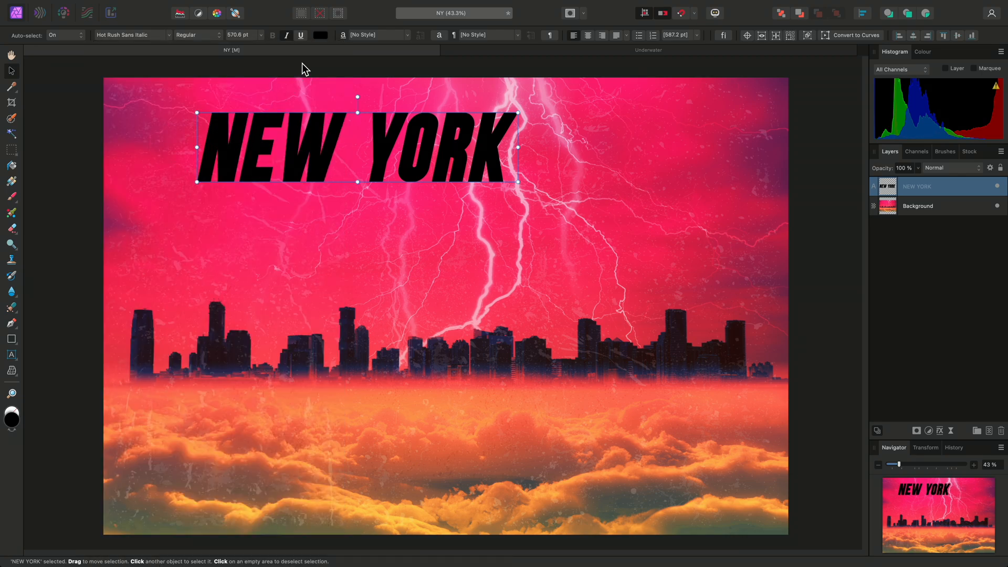
{"action": "left_click", "coordinate": [319, 35]}
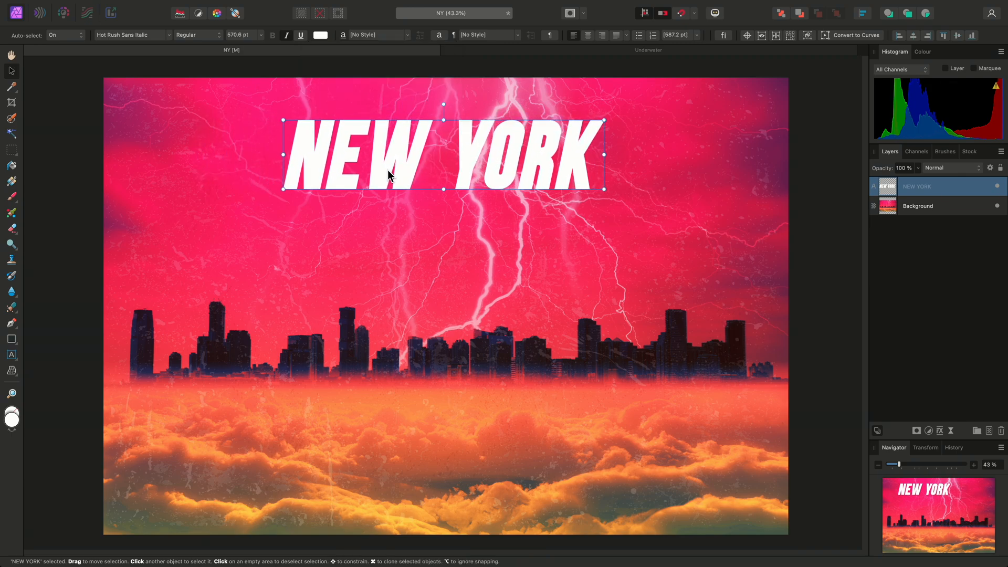
{"action": "left_click_drag", "start_coordinate": [385, 154], "coordinate": [417, 160]}
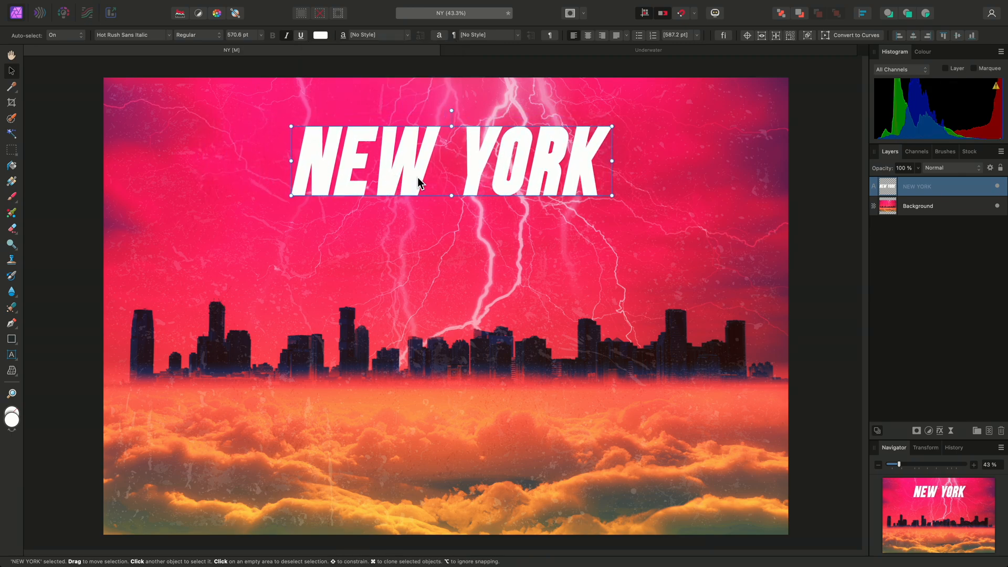
{"action": "mouse_move", "coordinate": [540, 161]}
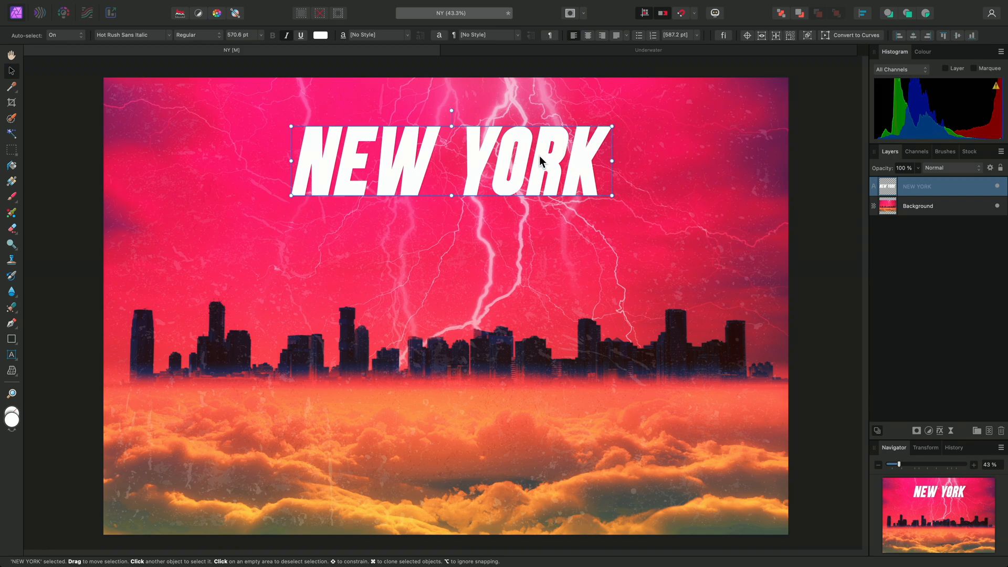
{"action": "mouse_move", "coordinate": [503, 177]}
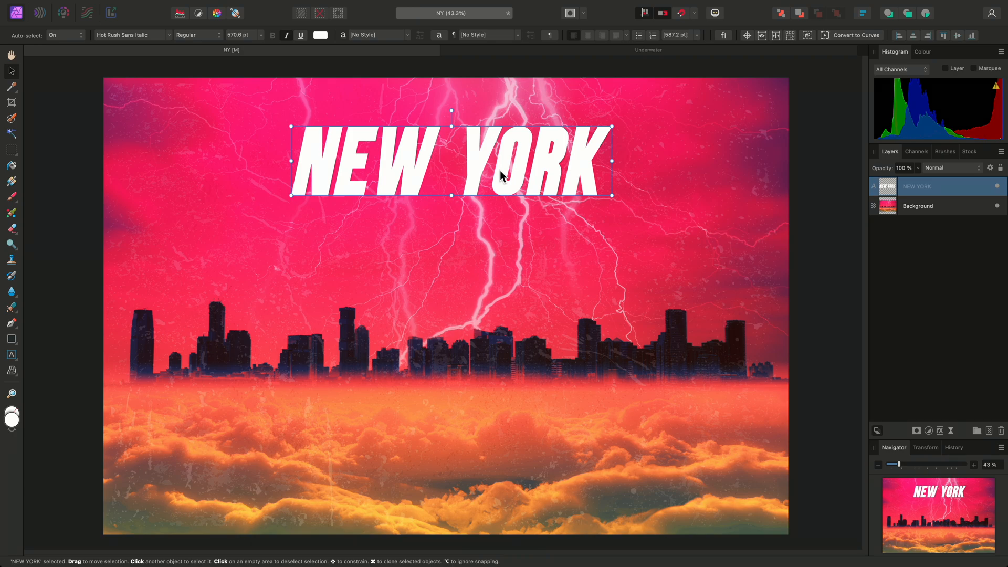
Delete YORK from the title and move NEW to the top centre.
{"action": "double_click", "coordinate": [526, 164]}
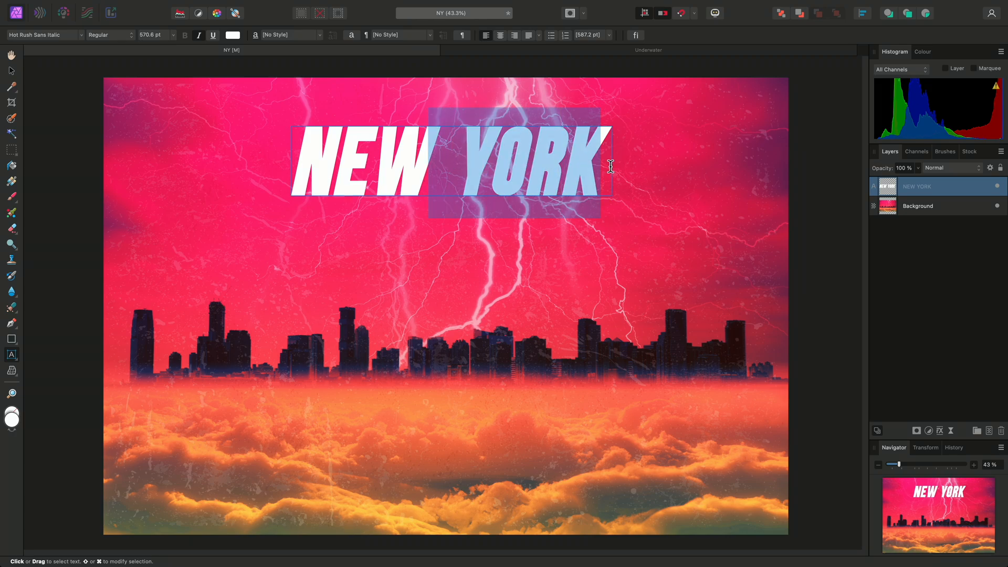
{"action": "key", "text": "delete"}
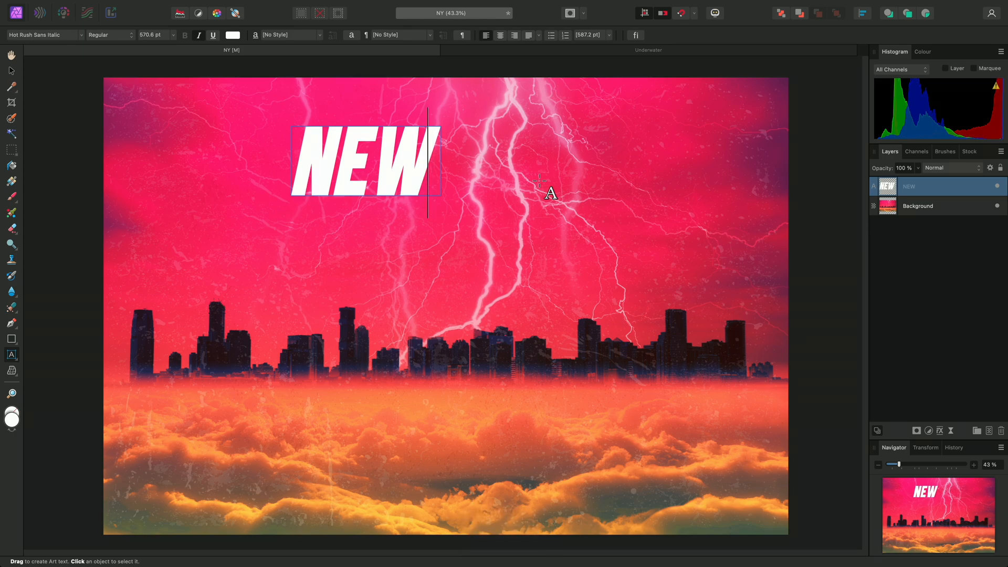
{"action": "key", "text": "escape"}
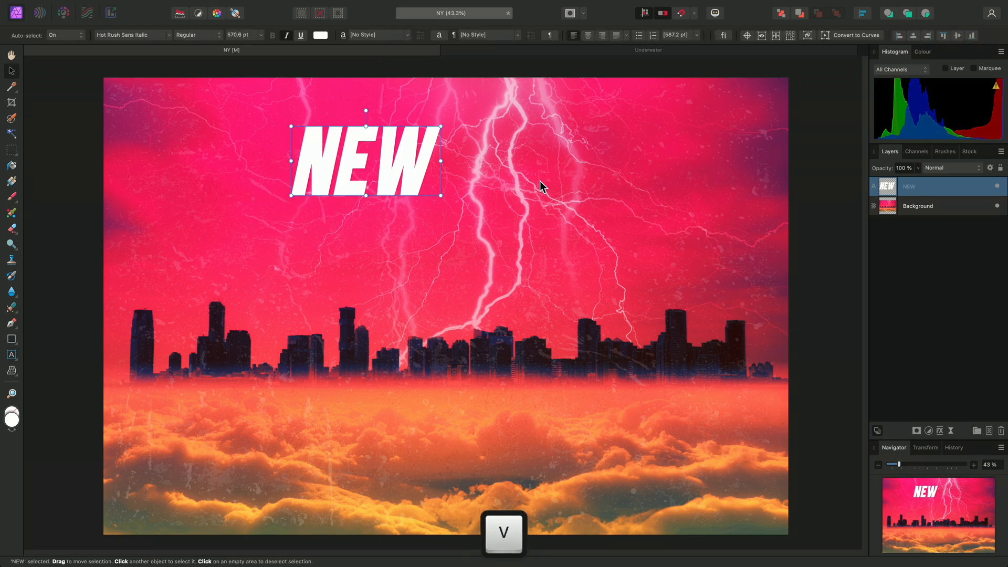
{"action": "mouse_move", "coordinate": [417, 175]}
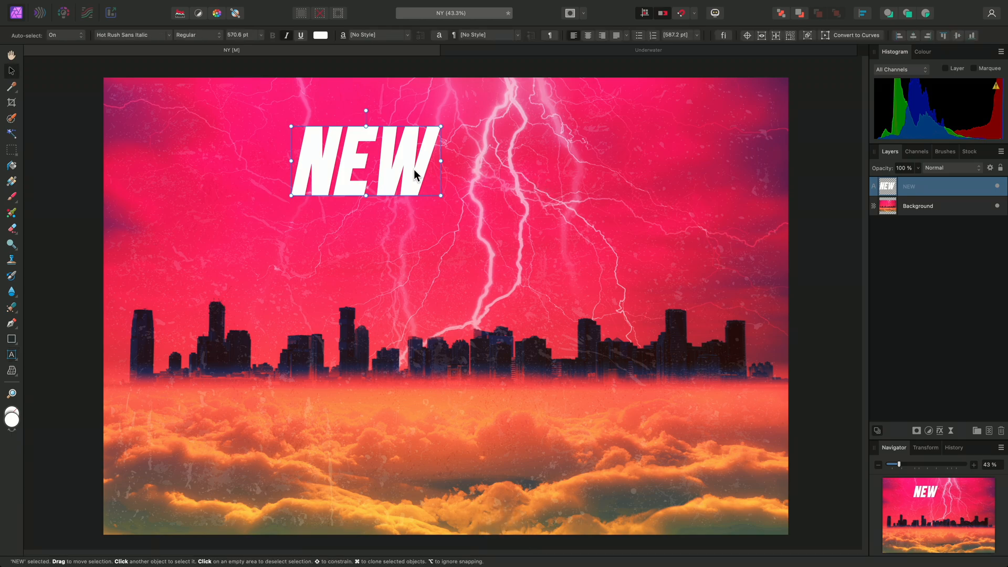
{"action": "left_click_drag", "start_coordinate": [367, 161], "coordinate": [437, 152]}
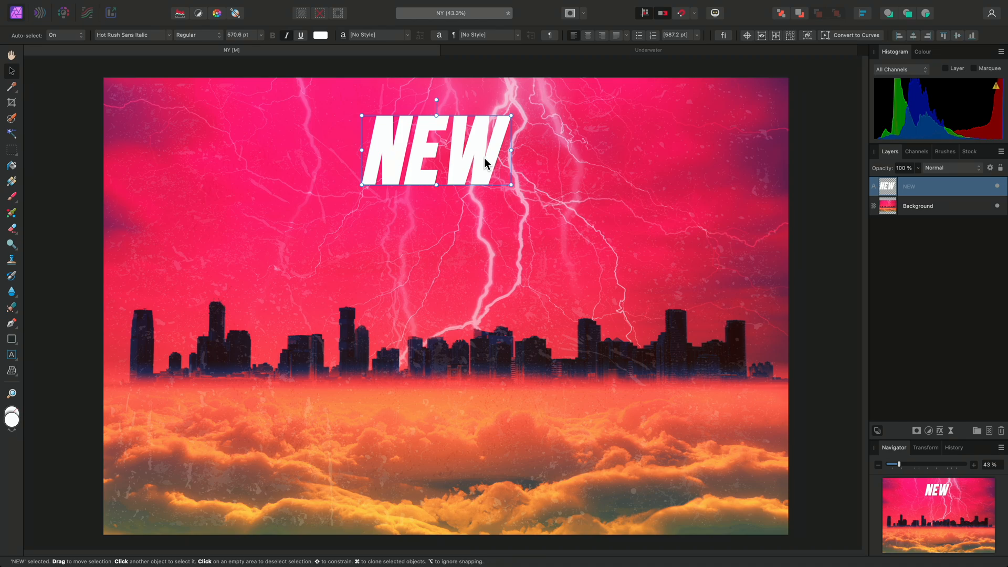
Duplicate NEW, move the copy lower, and retype it as YORK.
{"action": "key", "text": "cmd"}
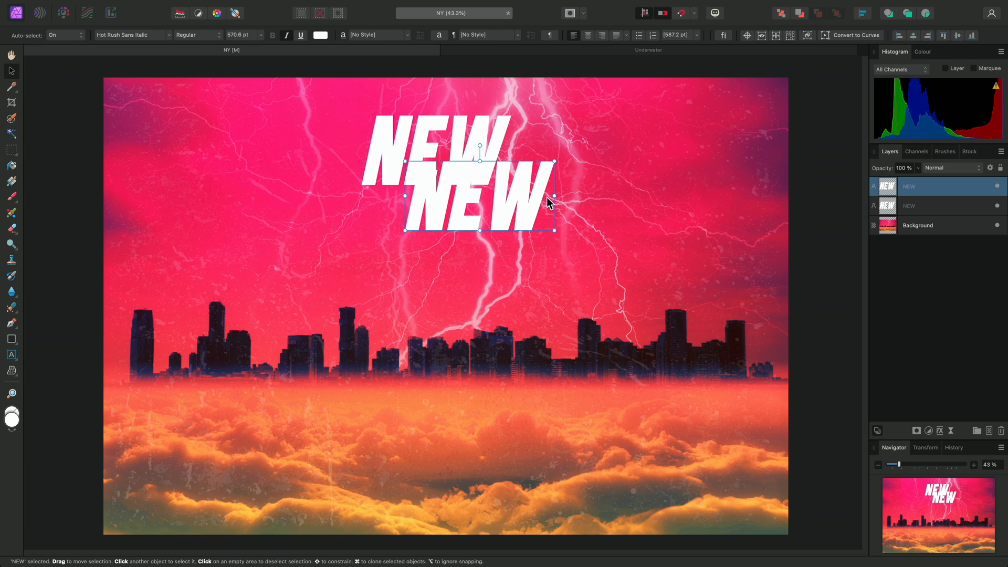
{"action": "double_click", "coordinate": [478, 192]}
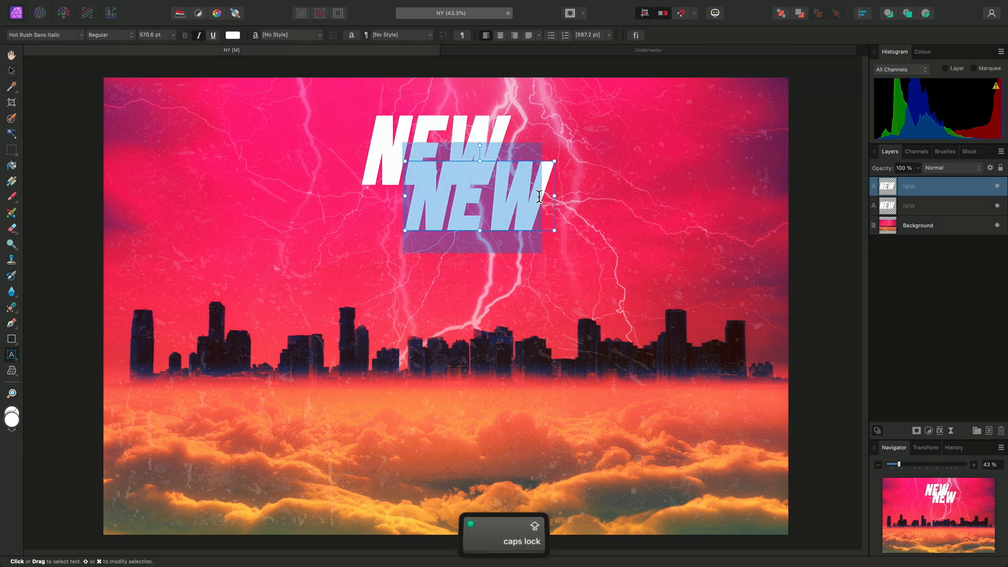
{"action": "type", "text": "YORK"}
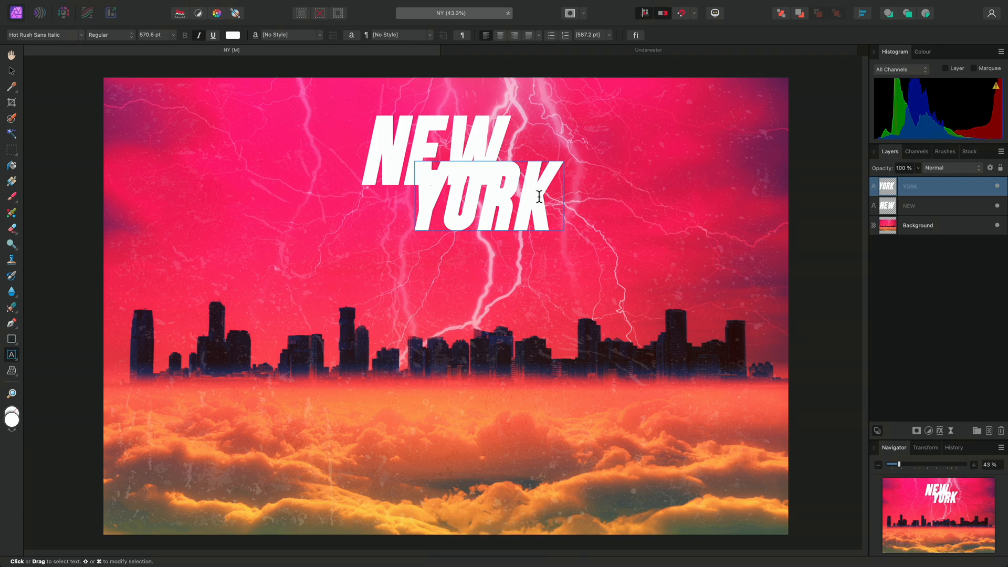
Finish editing YORK and apply the Hot Rush Script font to it.
{"action": "key", "text": "v"}
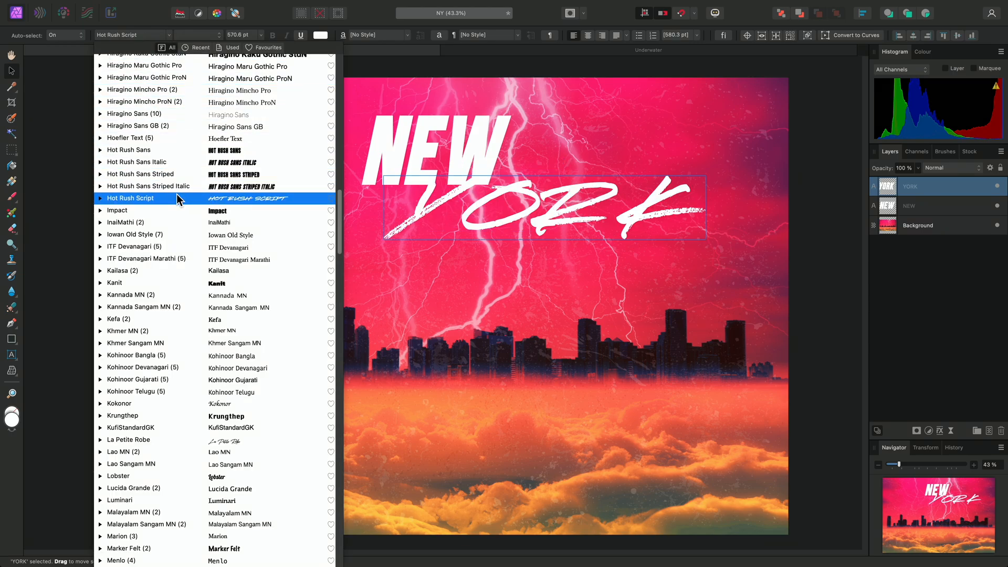
{"action": "left_click", "coordinate": [131, 198]}
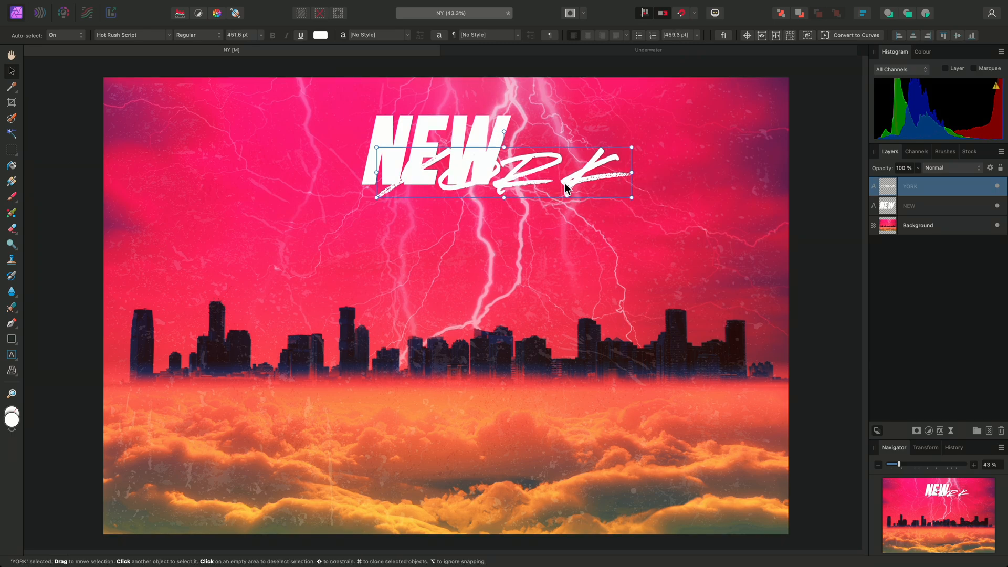
{"action": "mouse_move", "coordinate": [536, 183]}
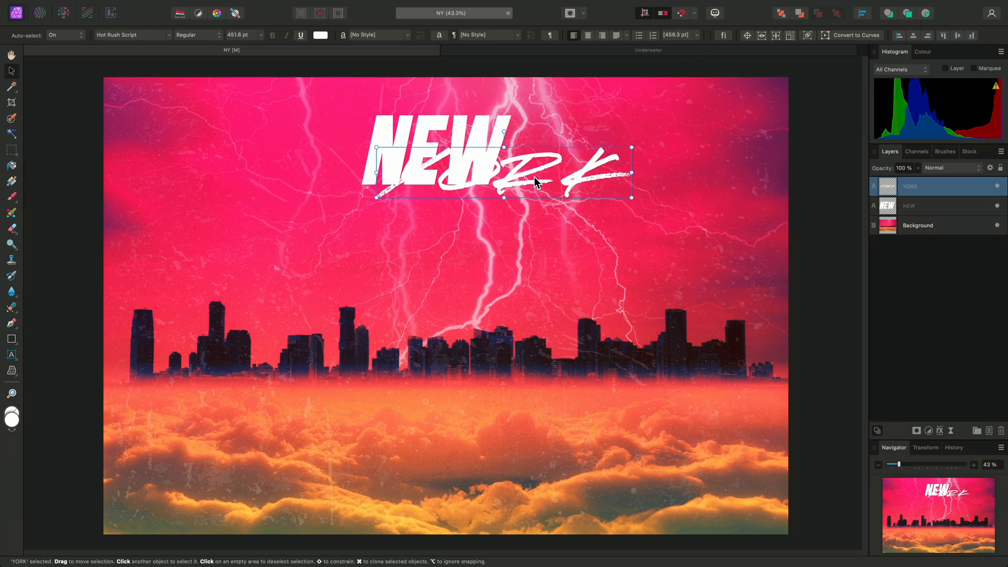
{"action": "mouse_move", "coordinate": [487, 140]}
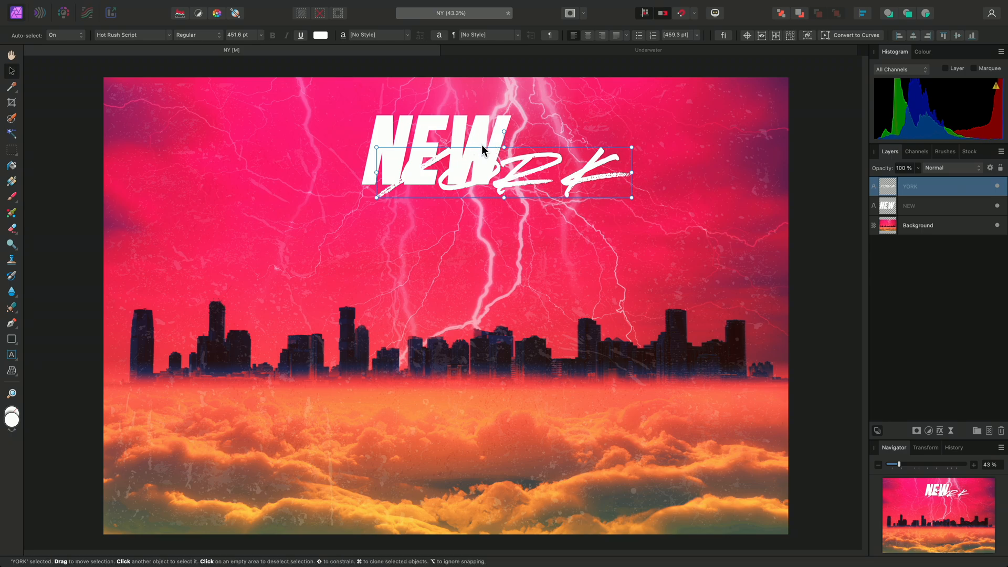
Sample a yellow from the clouds as YORK's text colour with the eyedropper.
{"action": "left_click", "coordinate": [315, 35]}
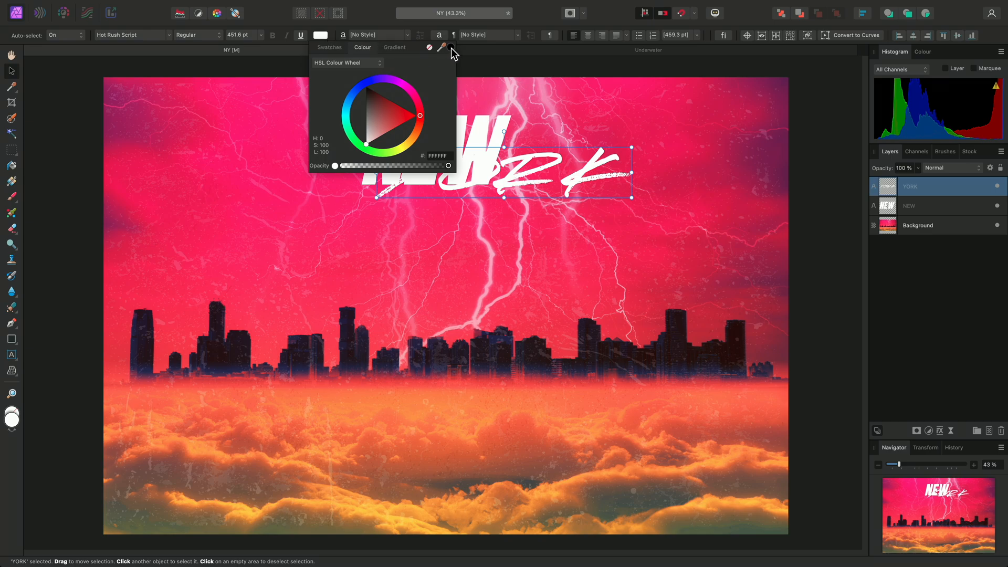
{"action": "left_click", "coordinate": [442, 48]}
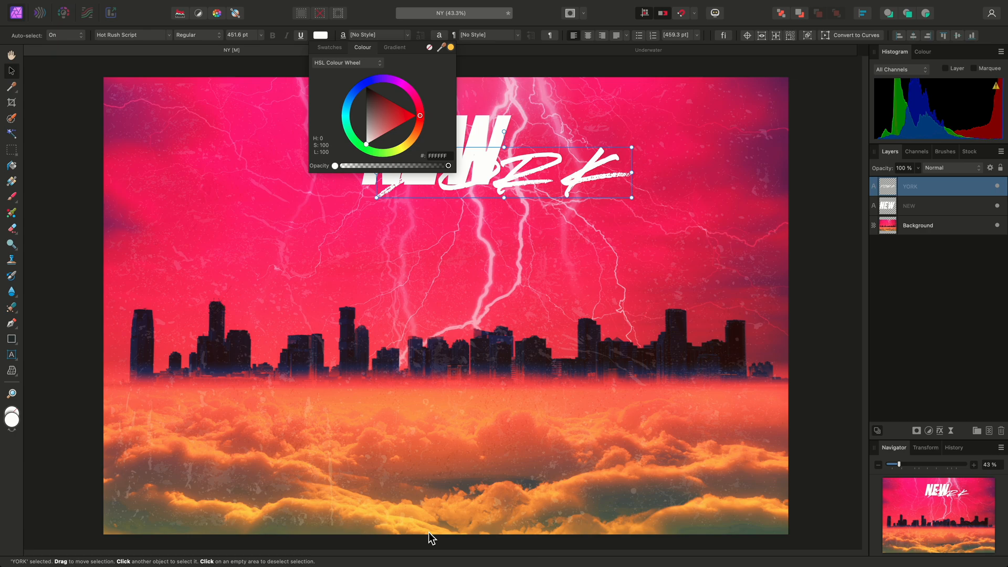
{"action": "mouse_move", "coordinate": [429, 212]}
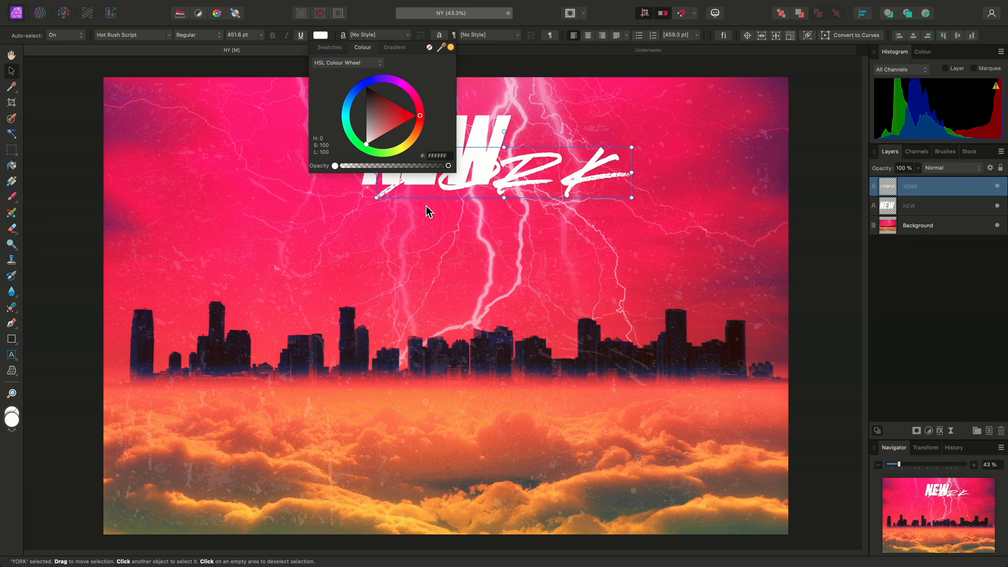
{"action": "mouse_move", "coordinate": [453, 53]}
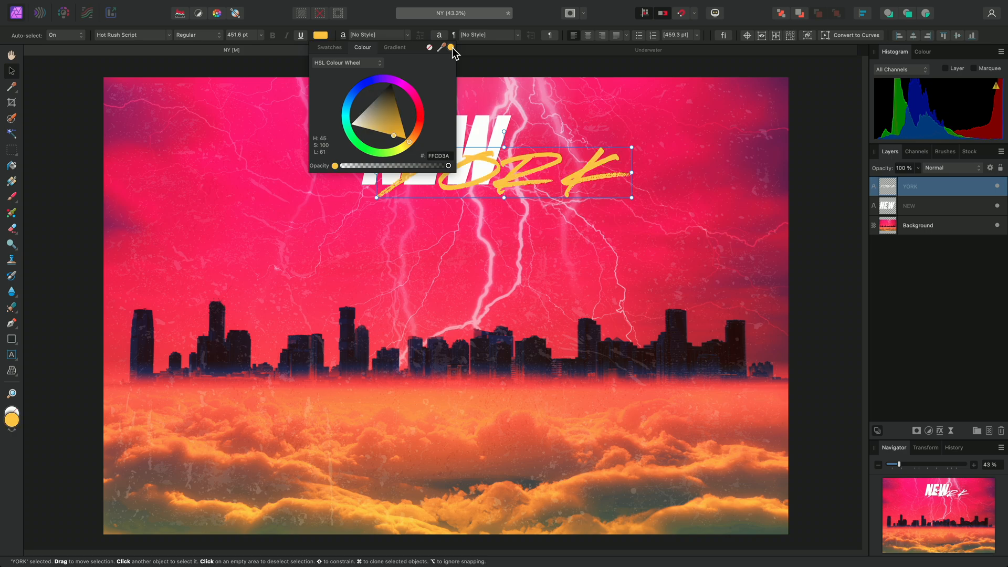
{"action": "mouse_move", "coordinate": [528, 164]}
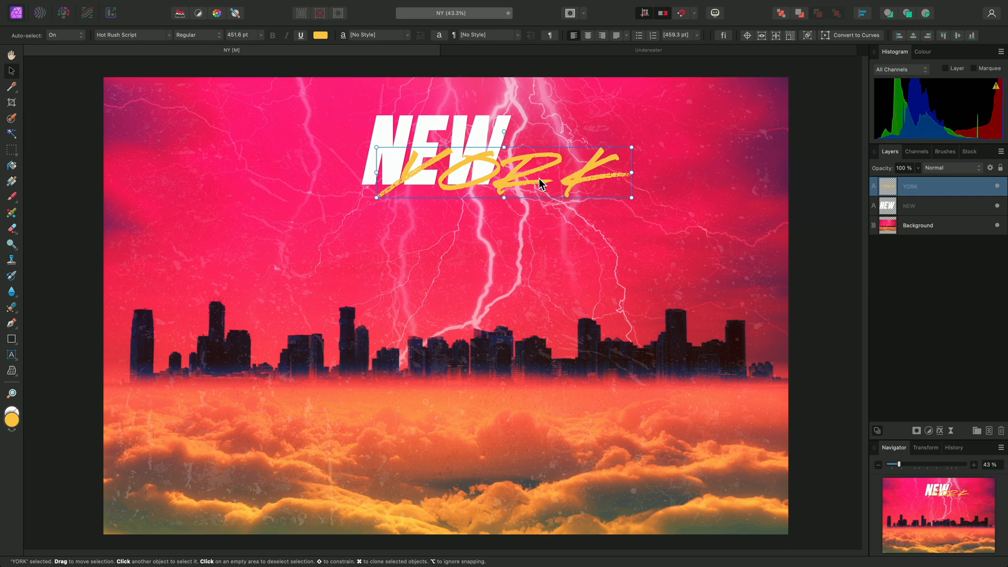
{"action": "mouse_move", "coordinate": [450, 58]}
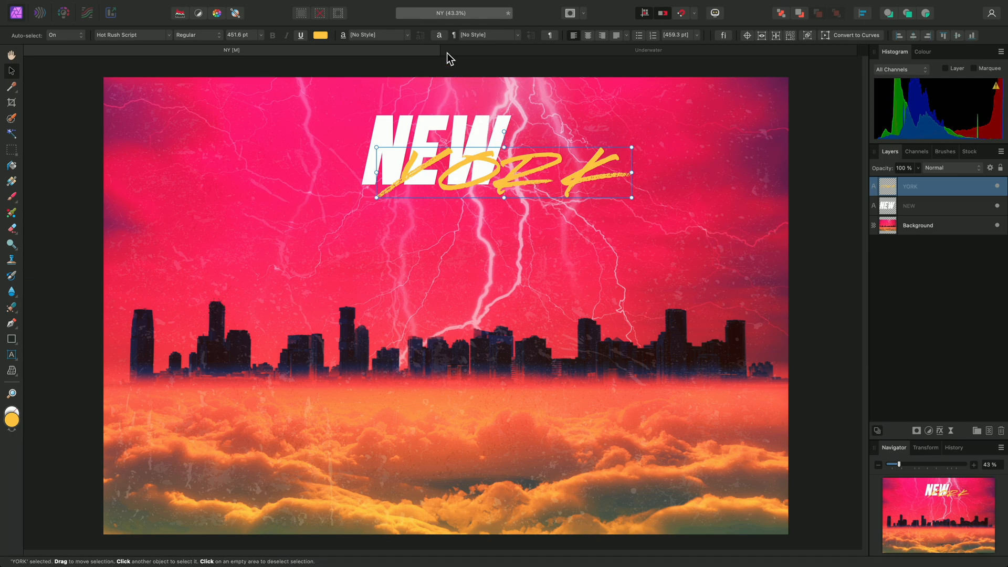
In the Character panel, widen YORK's tracking to 10‰.
{"action": "left_click", "coordinate": [438, 35]}
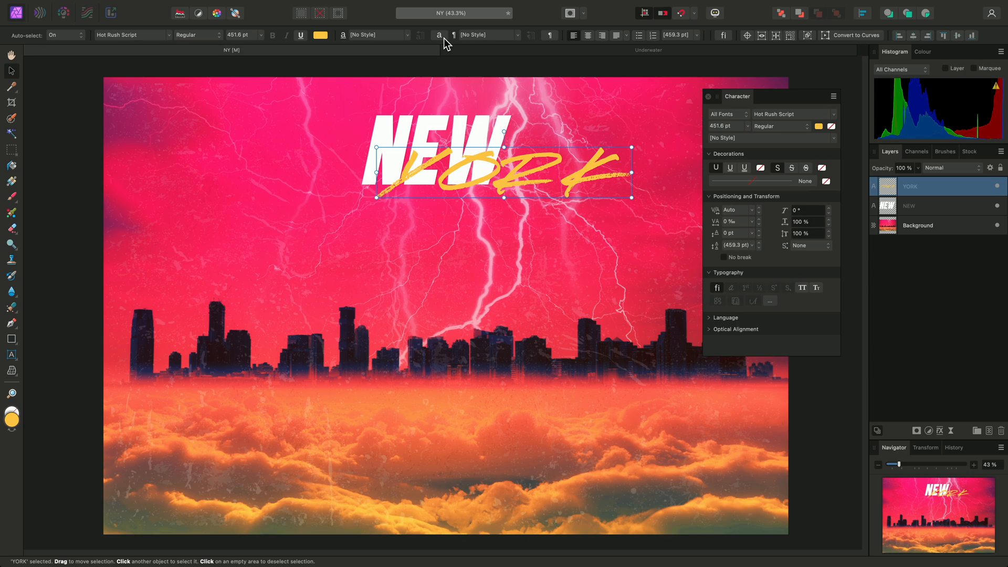
{"action": "mouse_move", "coordinate": [698, 208]}
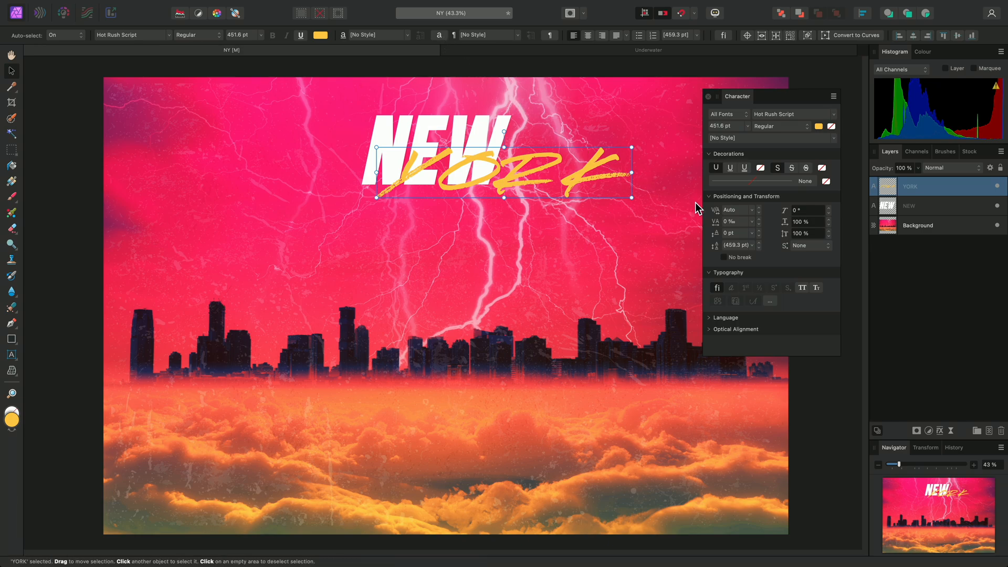
{"action": "mouse_move", "coordinate": [755, 226]}
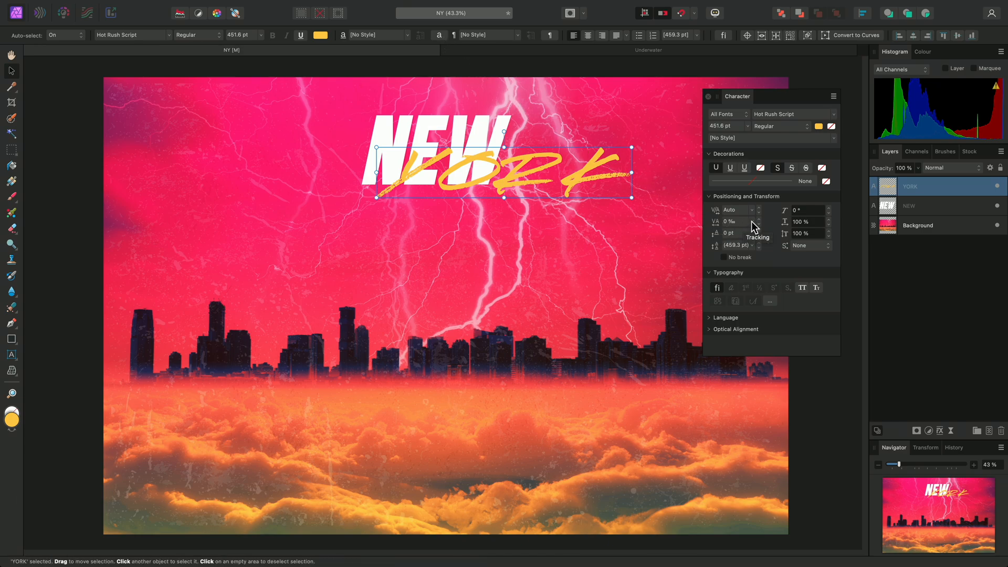
{"action": "left_click", "coordinate": [736, 221]}
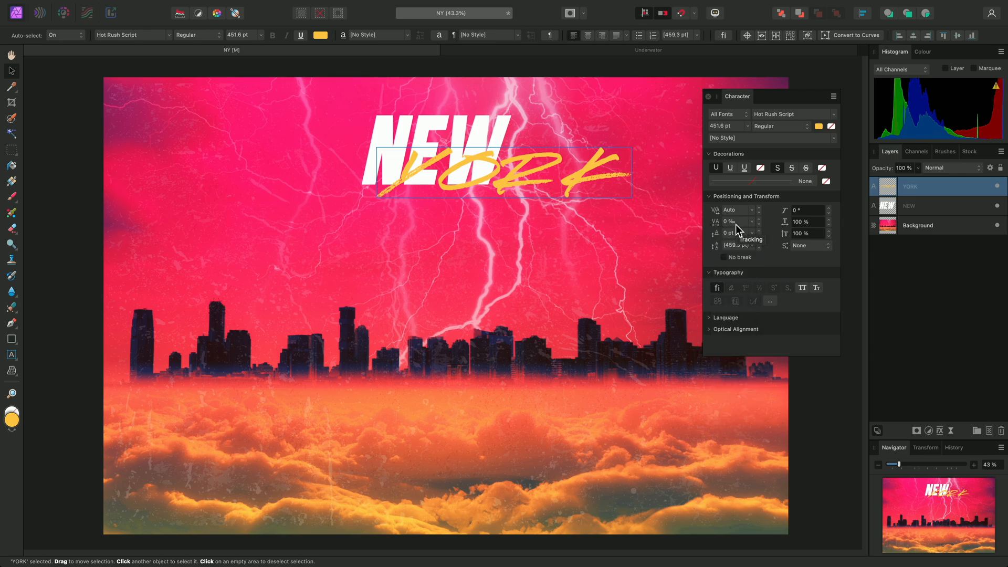
{"action": "mouse_move", "coordinate": [736, 230]}
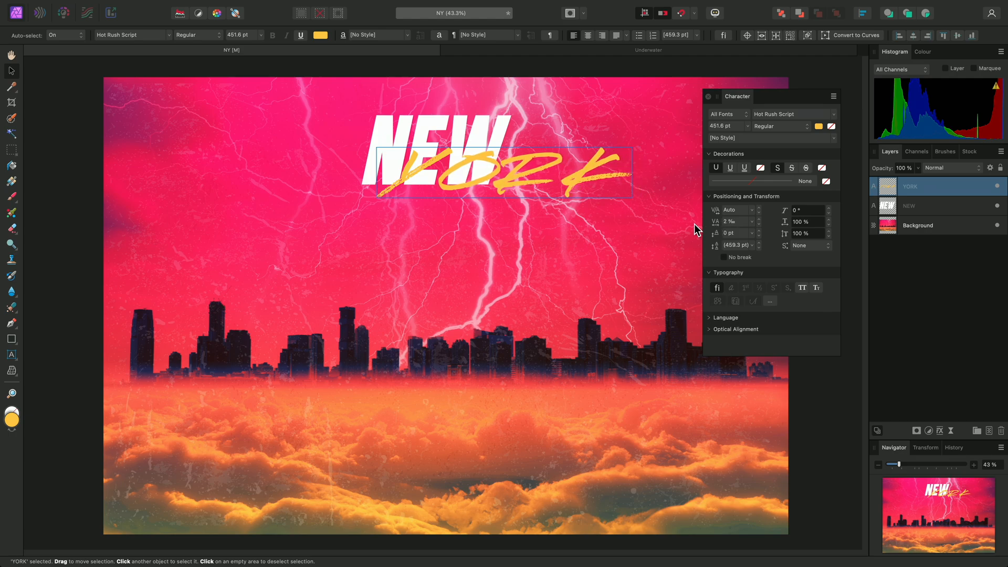
{"action": "left_click", "coordinate": [759, 221]}
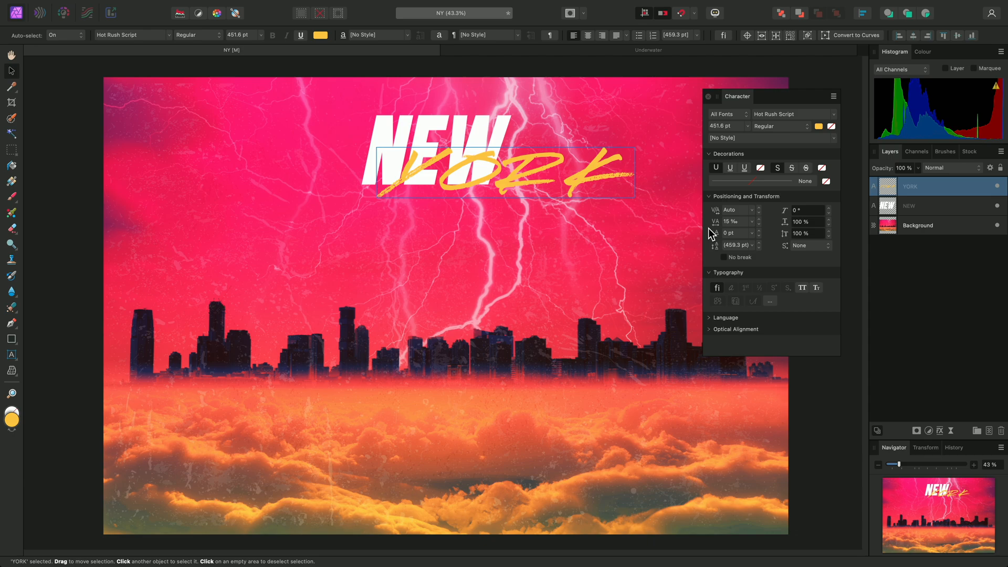
{"action": "left_click", "coordinate": [759, 223]}
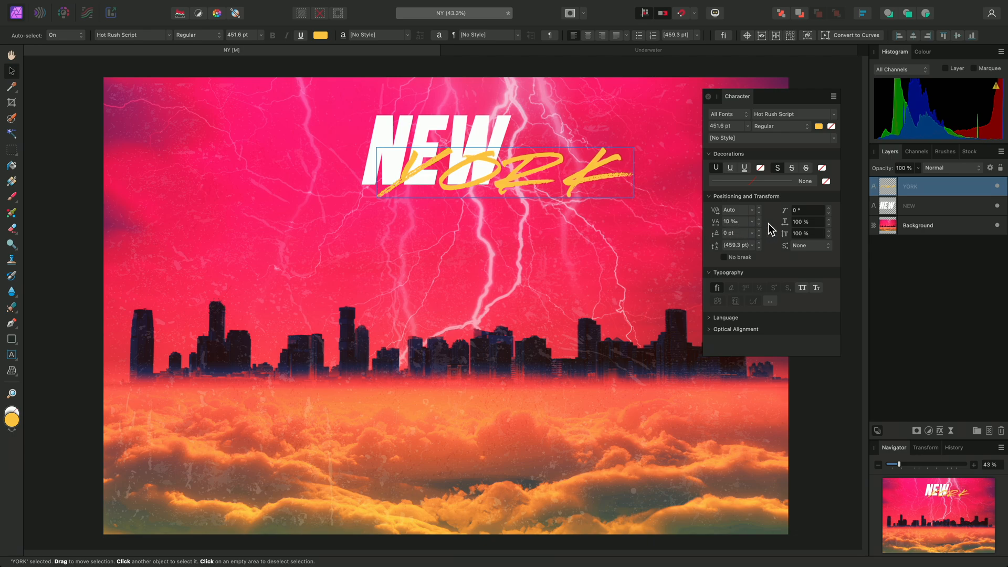
{"action": "mouse_move", "coordinate": [785, 221]}
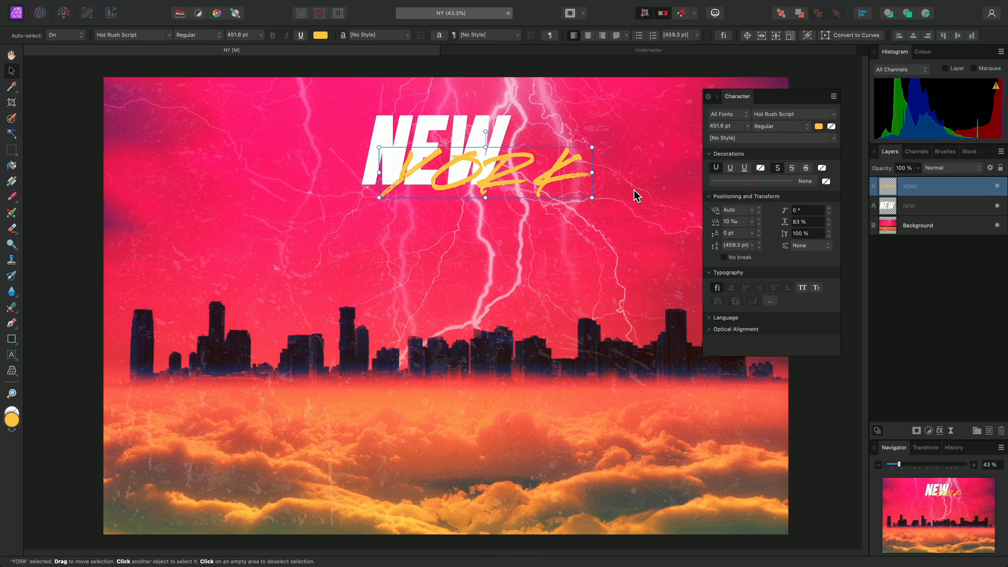
{"action": "mouse_move", "coordinate": [591, 172]}
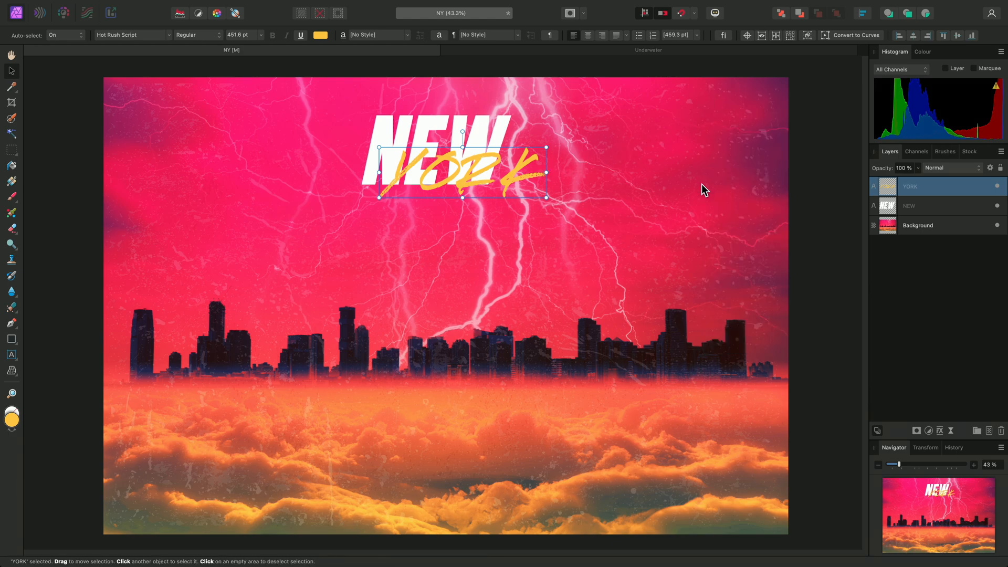
Select NEW together with YORK in the Layers panel.
{"action": "left_click", "coordinate": [918, 206]}
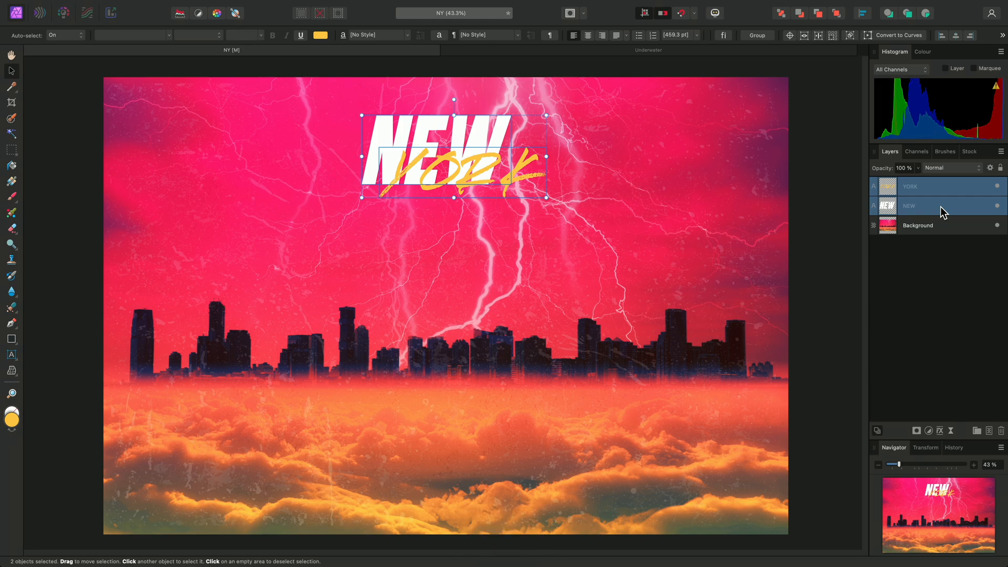
{"action": "mouse_move", "coordinate": [651, 215]}
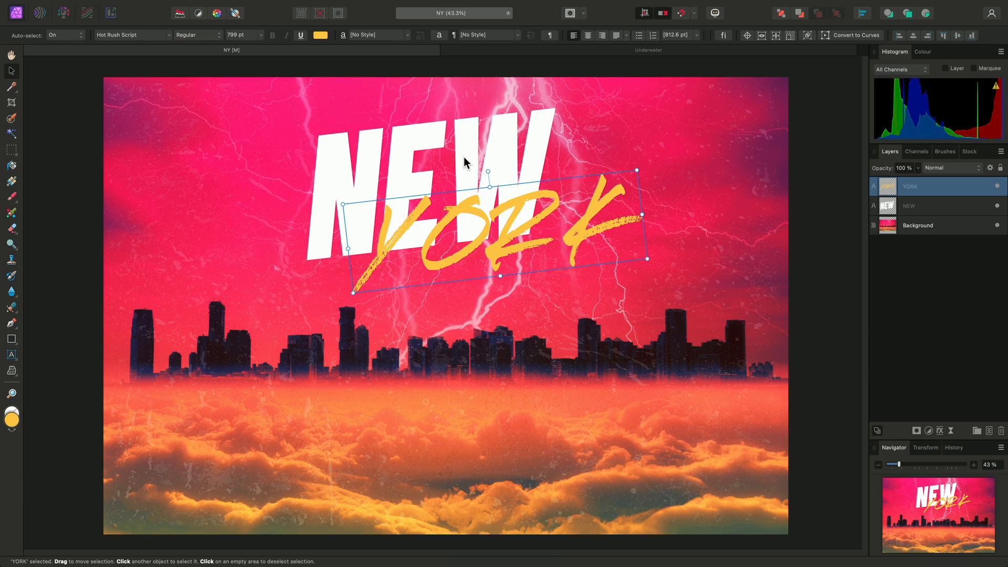
Select both NEW and YORK and enable Outer Shadow in the Quick FX panel.
{"action": "key", "text": "shift"}
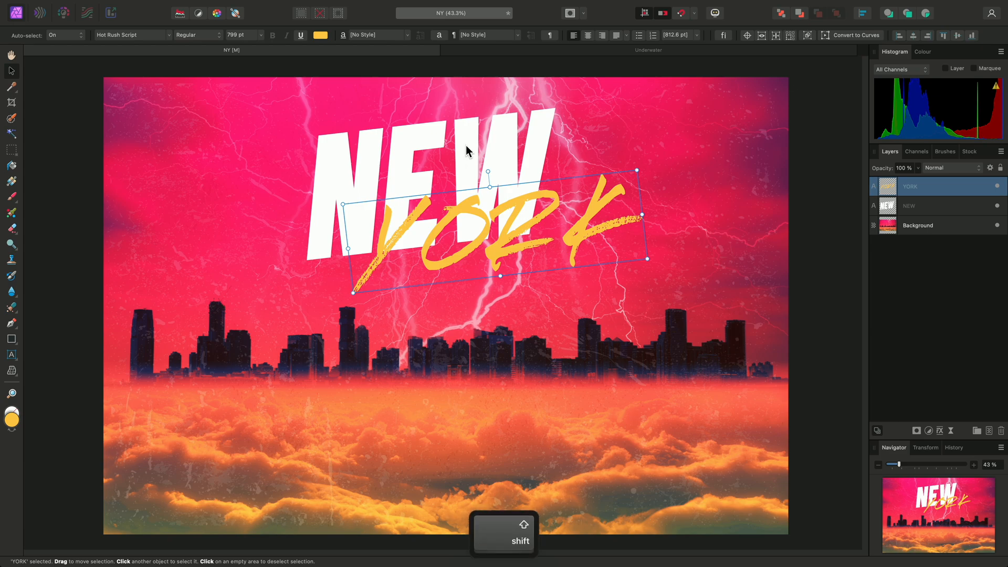
{"action": "left_click", "coordinate": [908, 206]}
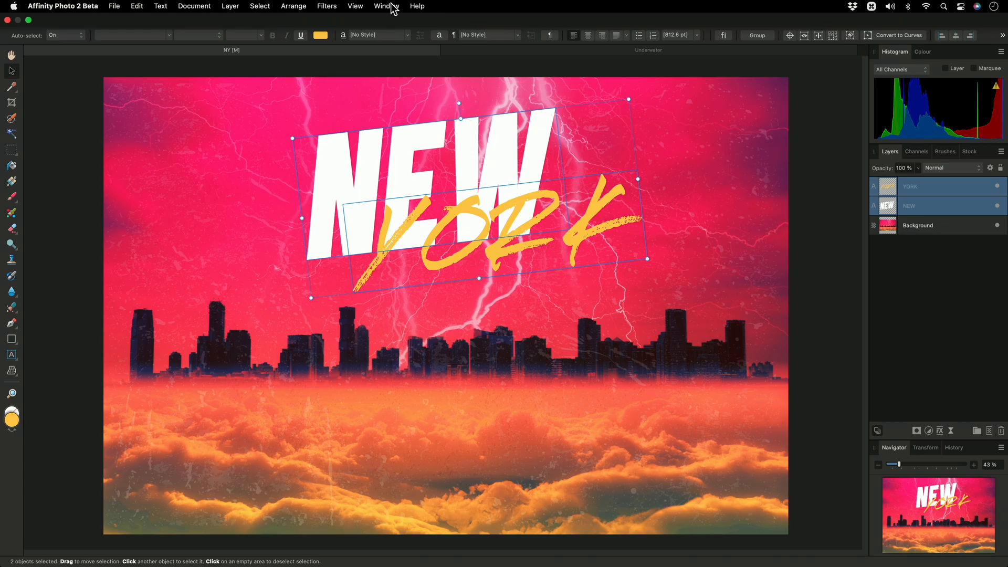
{"action": "left_click", "coordinate": [386, 6]}
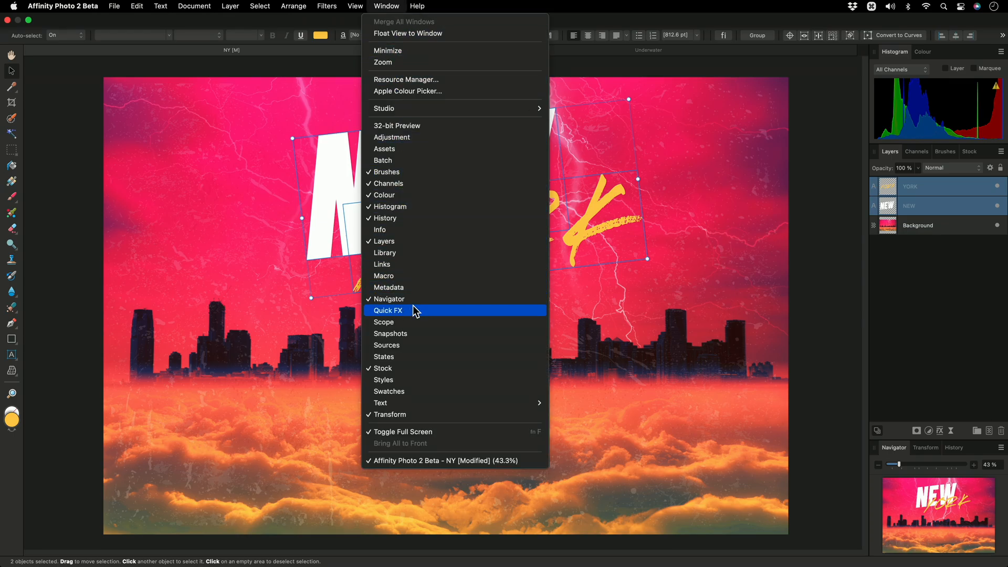
{"action": "left_click", "coordinate": [388, 310]}
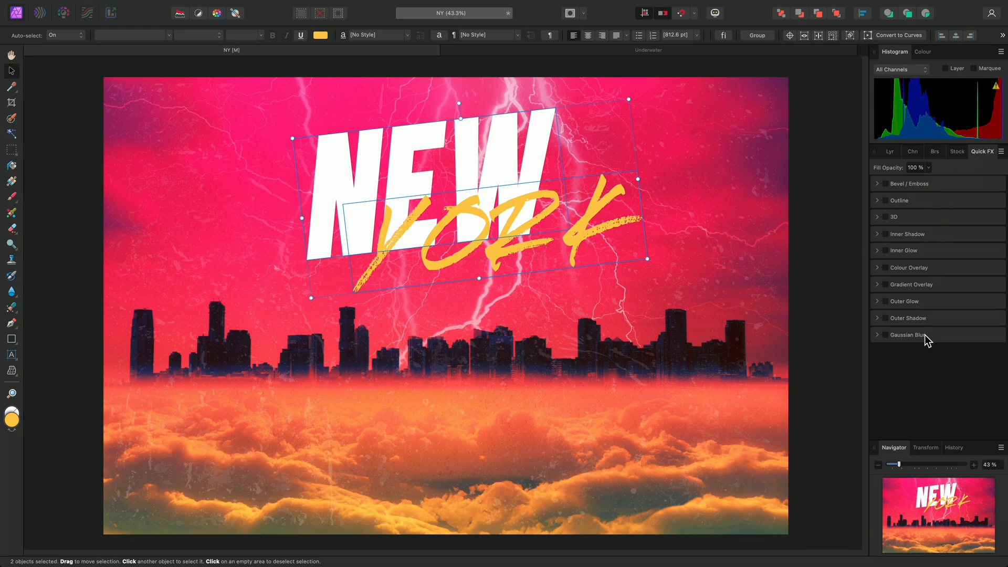
{"action": "left_click", "coordinate": [906, 318]}
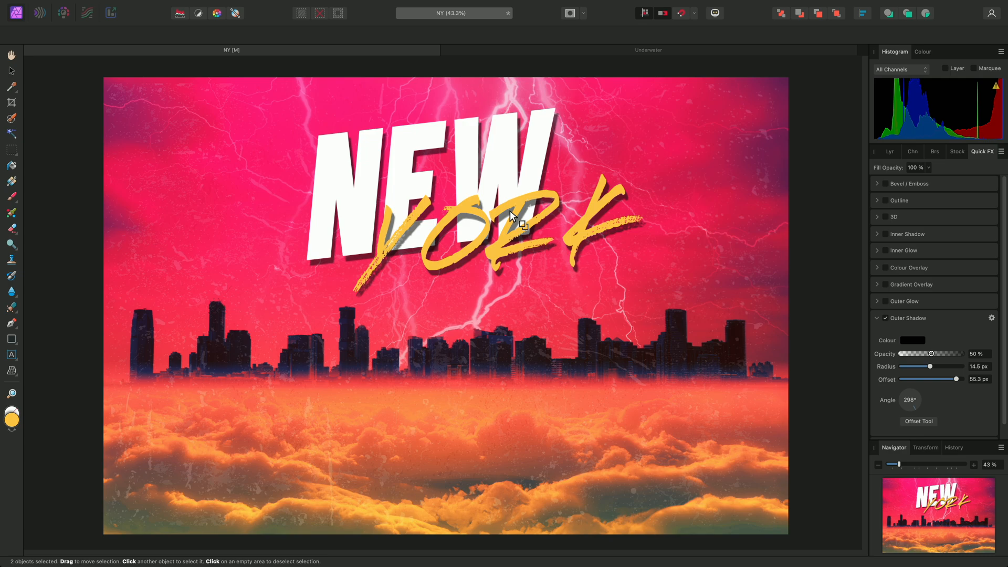
{"action": "key", "text": "h"}
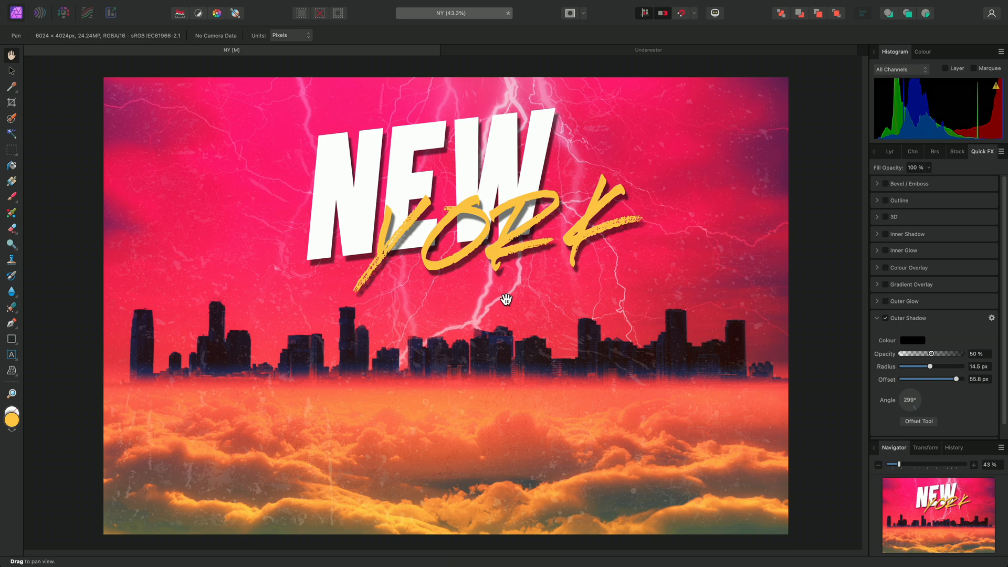
{"action": "mouse_move", "coordinate": [893, 421]}
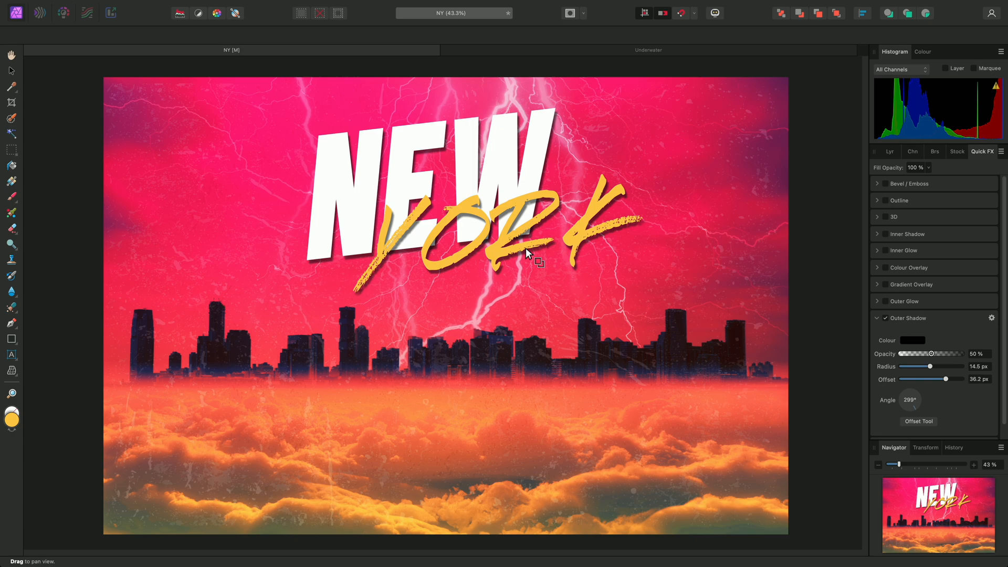
{"action": "key", "text": "v"}
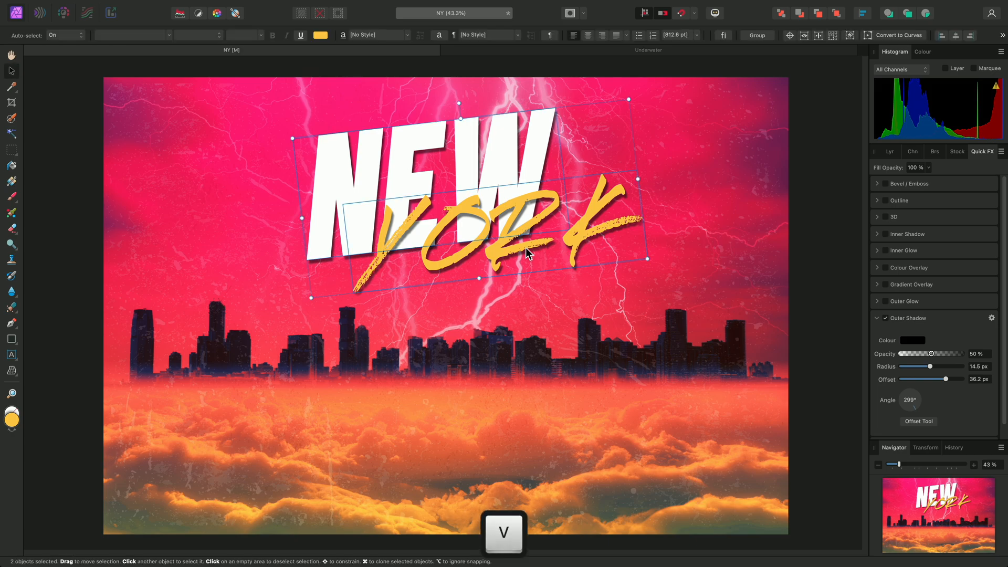
Select YORK alone, then switch to the Underwater island document.
{"action": "left_click", "coordinate": [584, 241]}
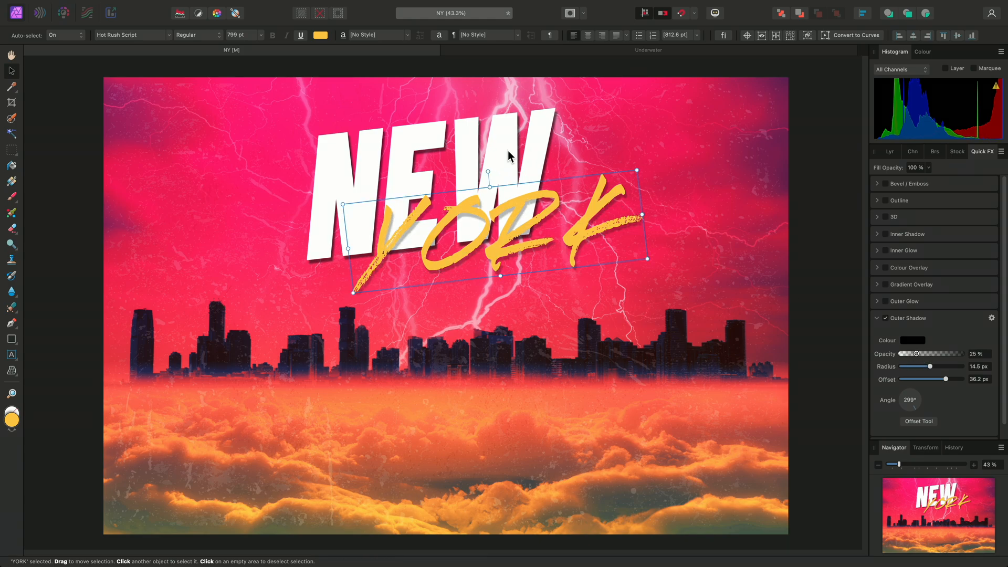
{"action": "left_click", "coordinate": [647, 49]}
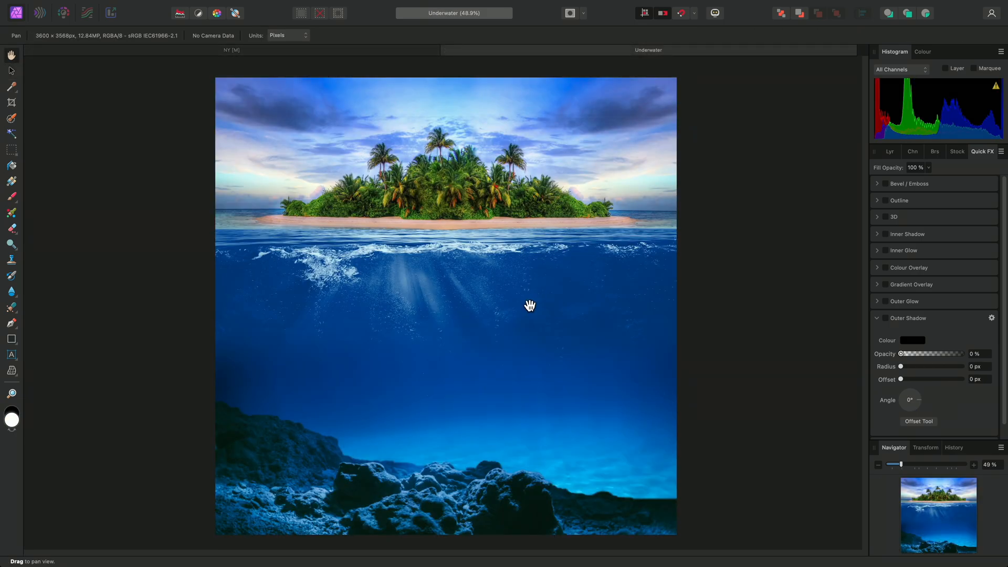
Add a text frame over the water below the island and fill it with placeholder text.
{"action": "left_click", "coordinate": [889, 151]}
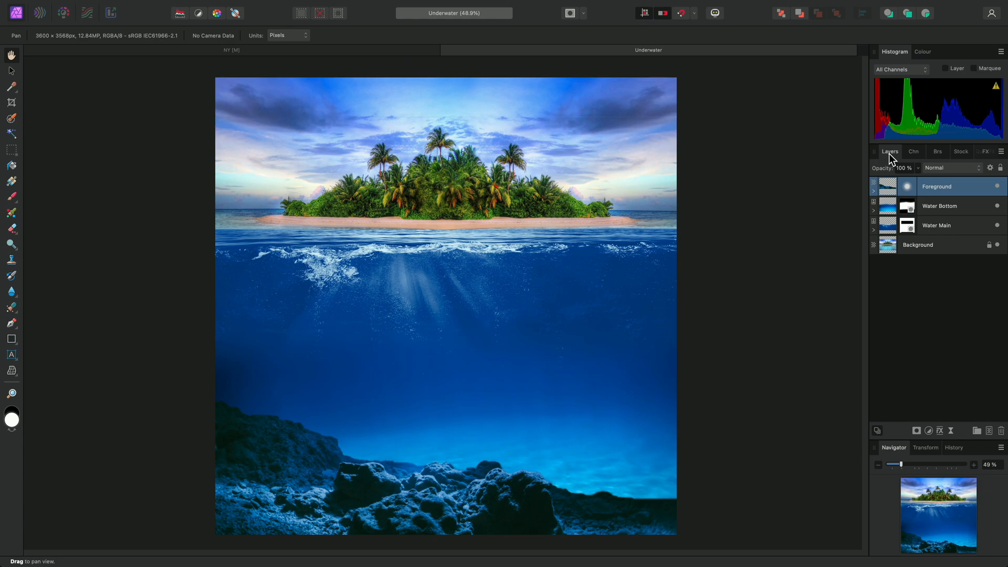
{"action": "mouse_move", "coordinate": [535, 369]}
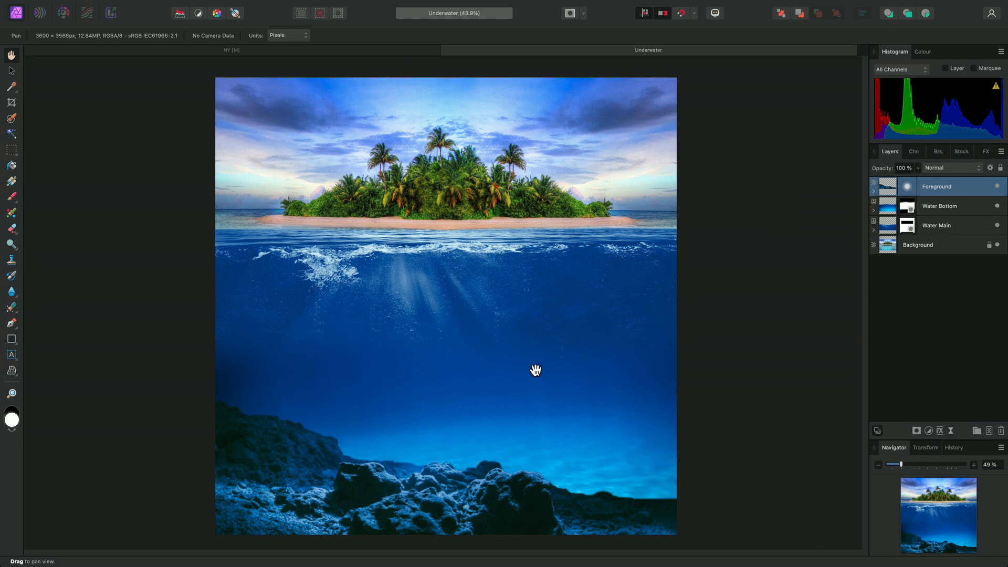
{"action": "mouse_move", "coordinate": [463, 371]}
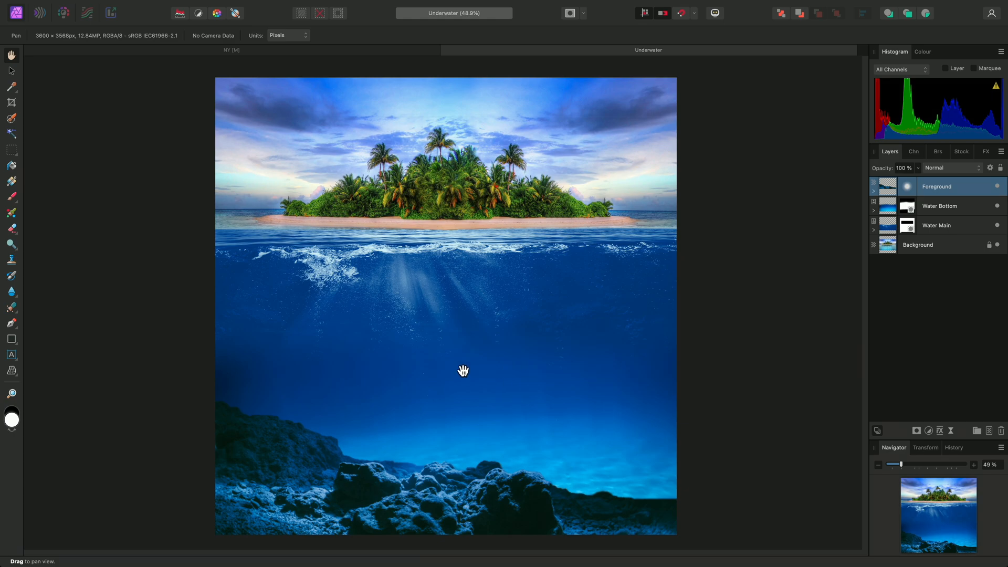
{"action": "mouse_move", "coordinate": [12, 354]}
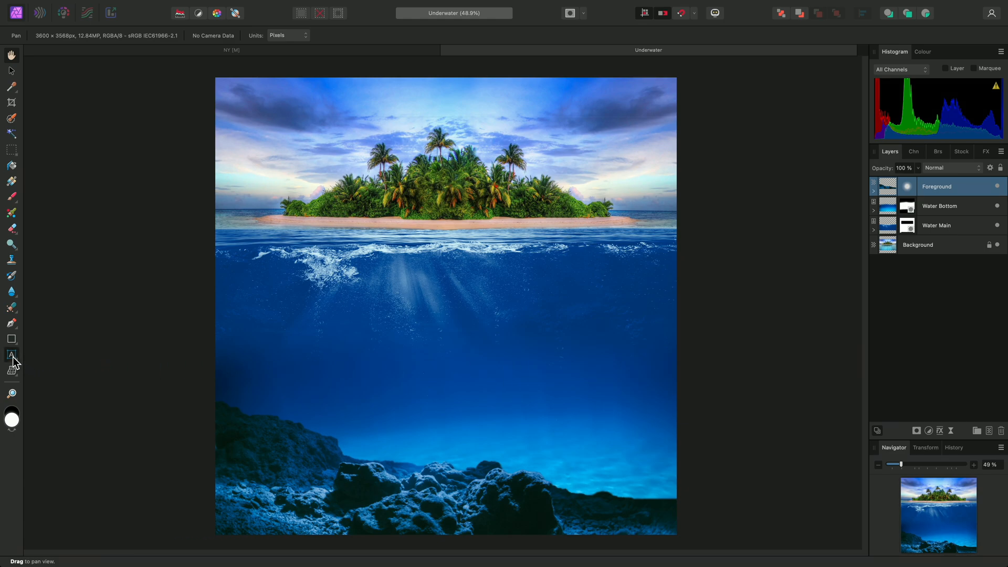
{"action": "left_click", "coordinate": [11, 354]}
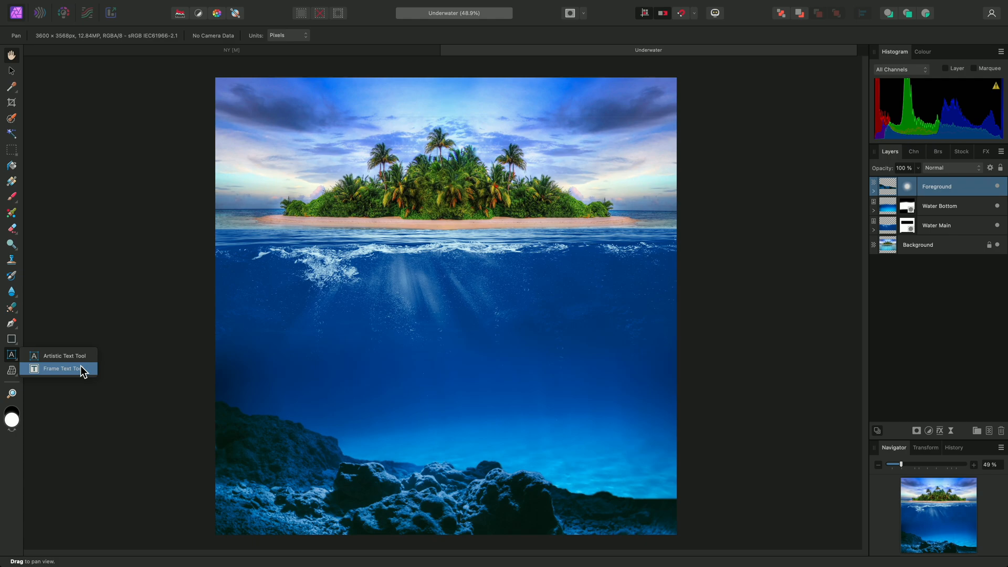
{"action": "left_click", "coordinate": [62, 368]}
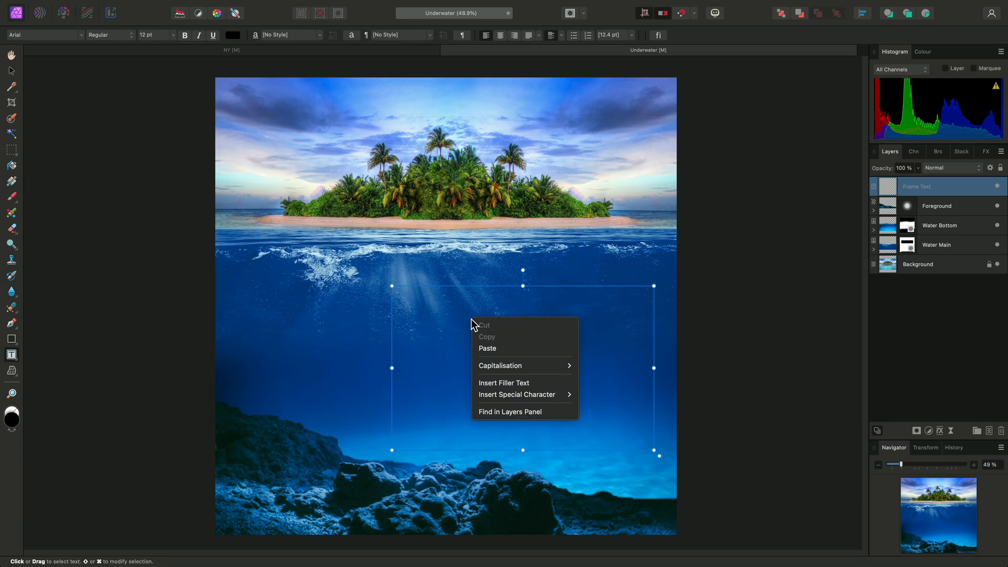
{"action": "mouse_move", "coordinate": [515, 383]}
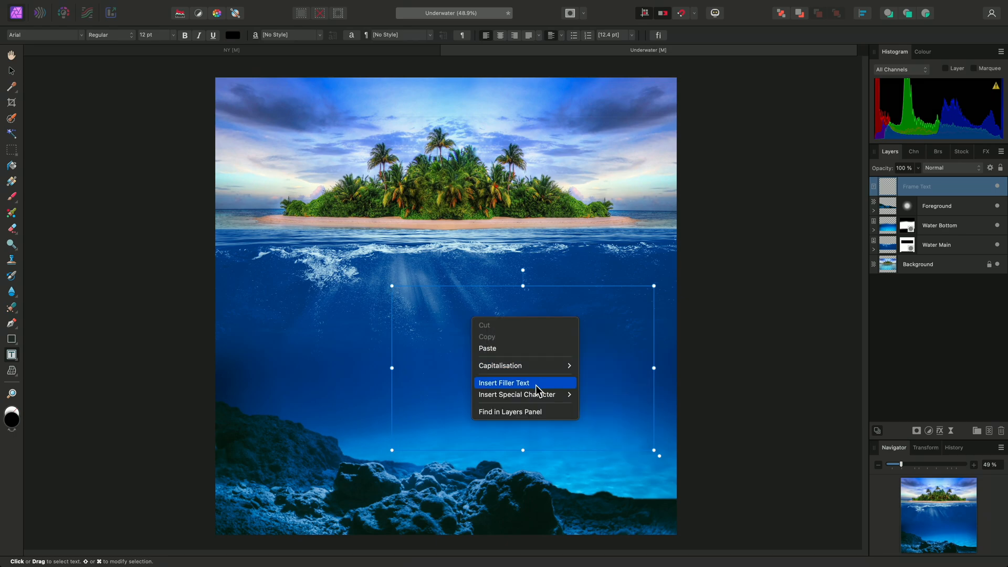
{"action": "left_click", "coordinate": [503, 382]}
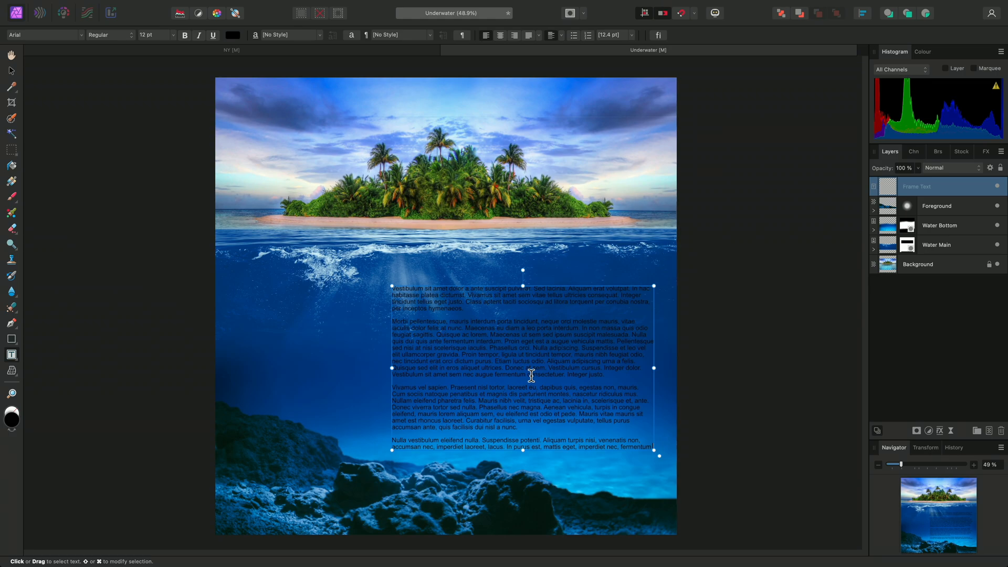
Select all the placeholder paragraphs and change their colour to white.
{"action": "key", "text": "cmd+a"}
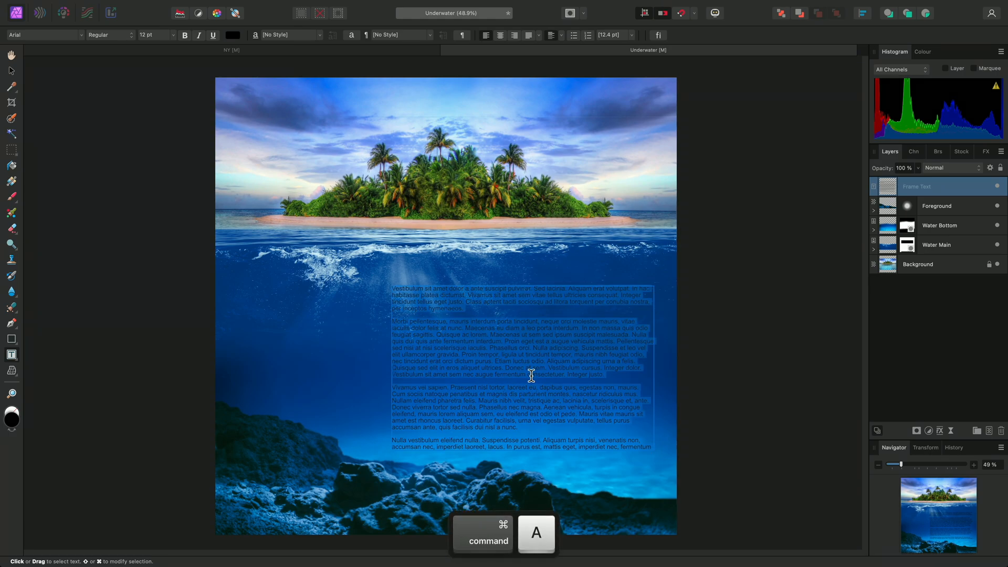
{"action": "key", "text": "cmd+a"}
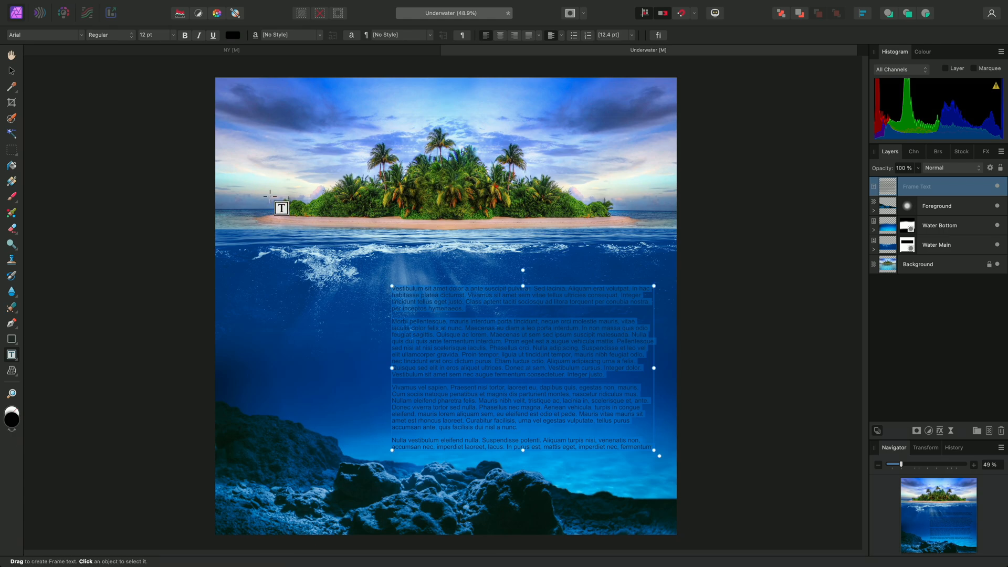
{"action": "left_click", "coordinate": [231, 35]}
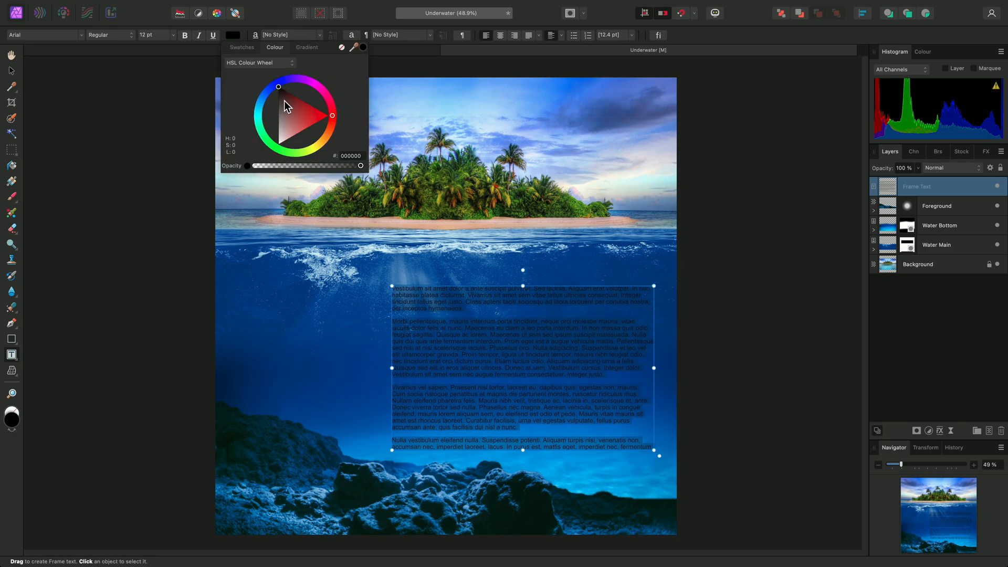
{"action": "left_click", "coordinate": [279, 144]}
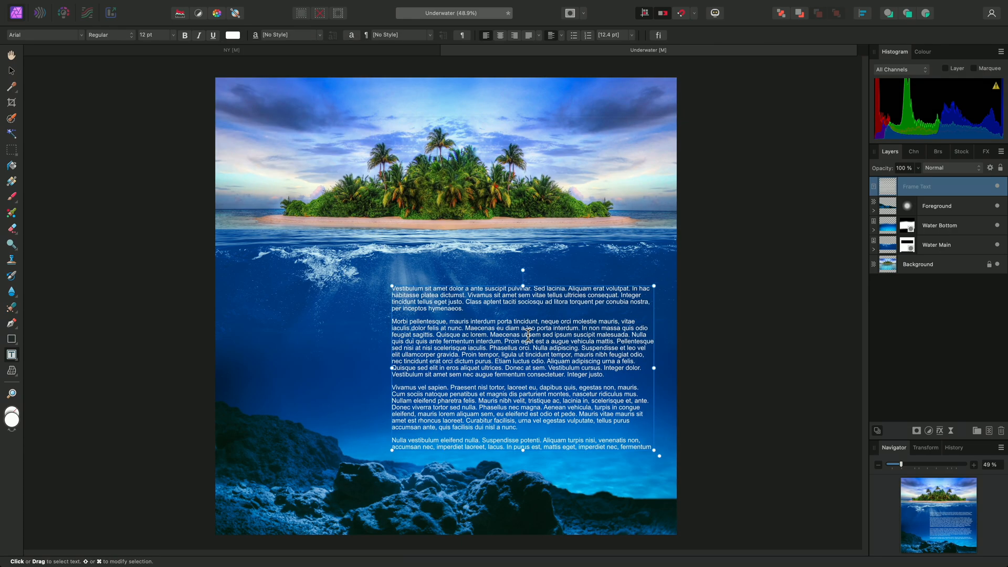
{"action": "key", "text": "escape"}
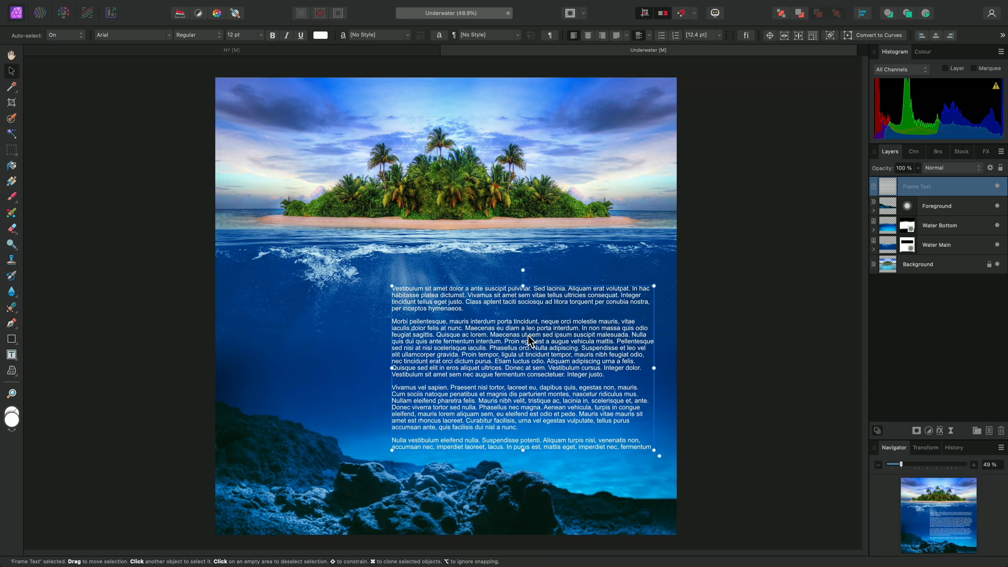
Set the filler text to Avenir Next Condensed Medium, then zoom to fit the image.
{"action": "left_click", "coordinate": [128, 35]}
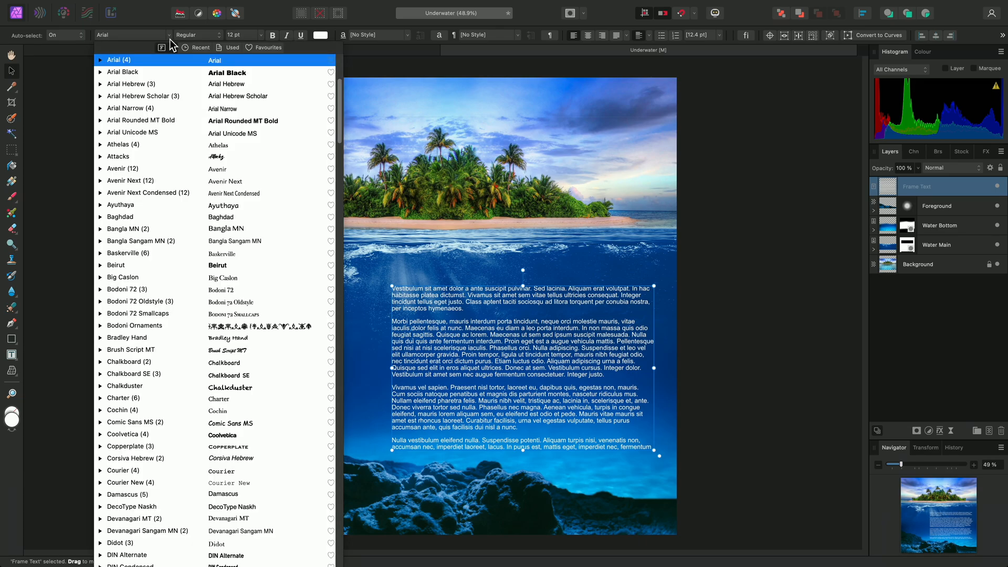
{"action": "left_click", "coordinate": [148, 193]}
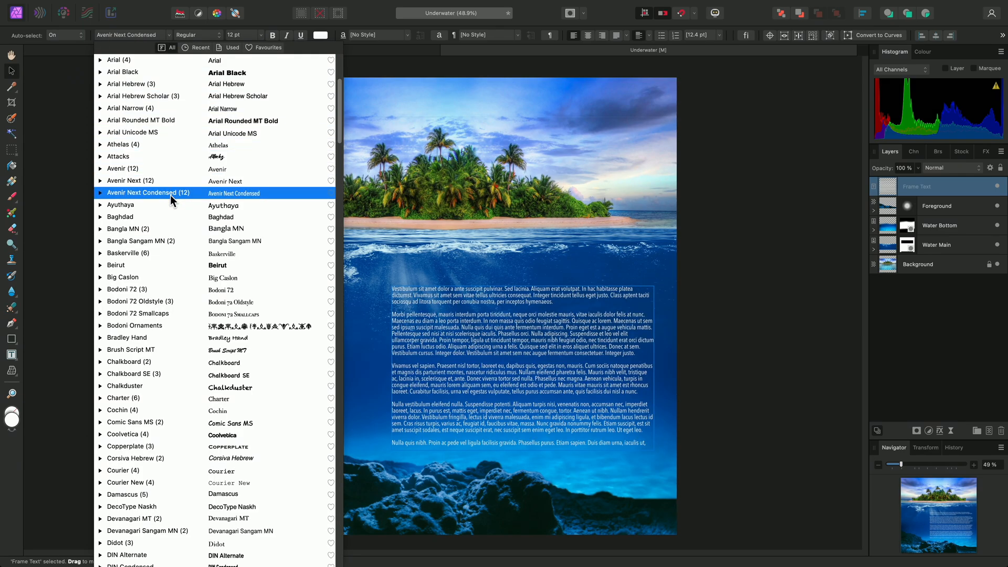
{"action": "left_click", "coordinate": [148, 192]}
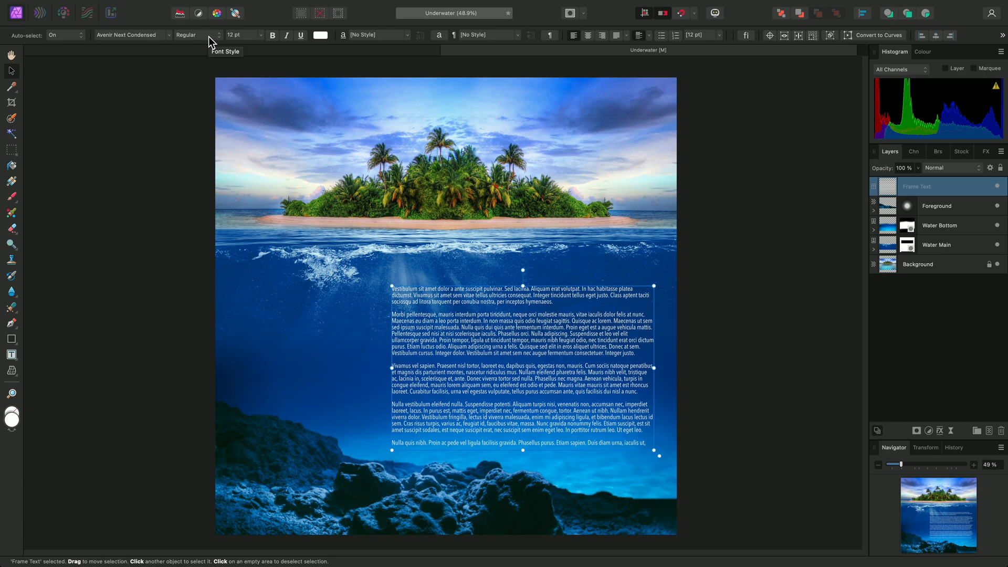
{"action": "left_click", "coordinate": [224, 51]}
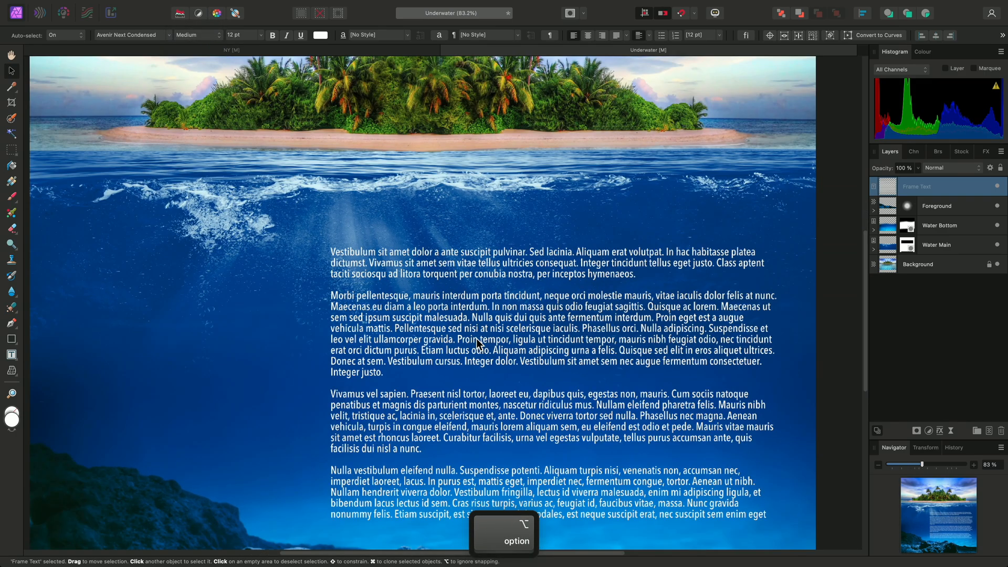
{"action": "scroll", "scroll_direction": "up", "scroll_amount": 3}
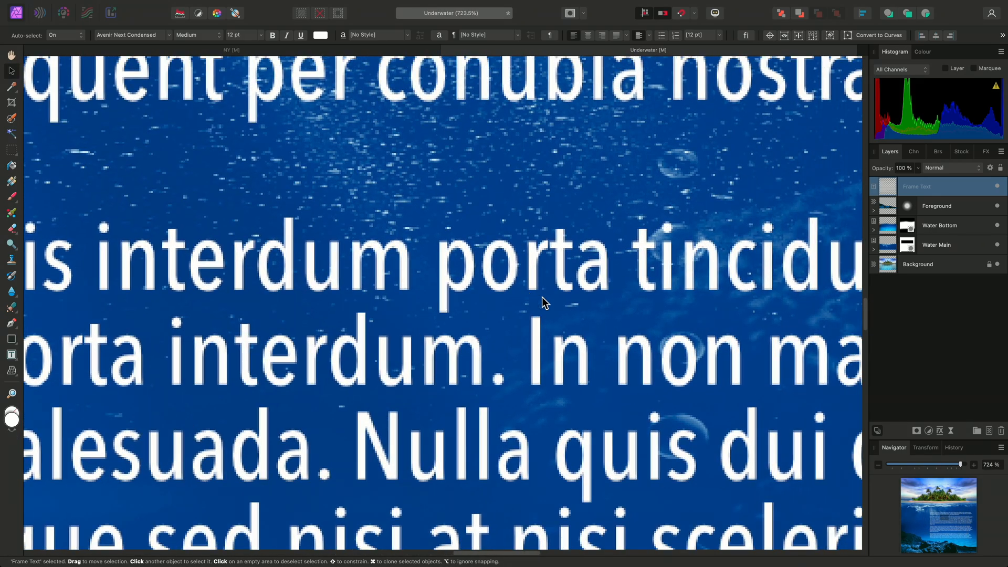
{"action": "mouse_move", "coordinate": [802, 248]}
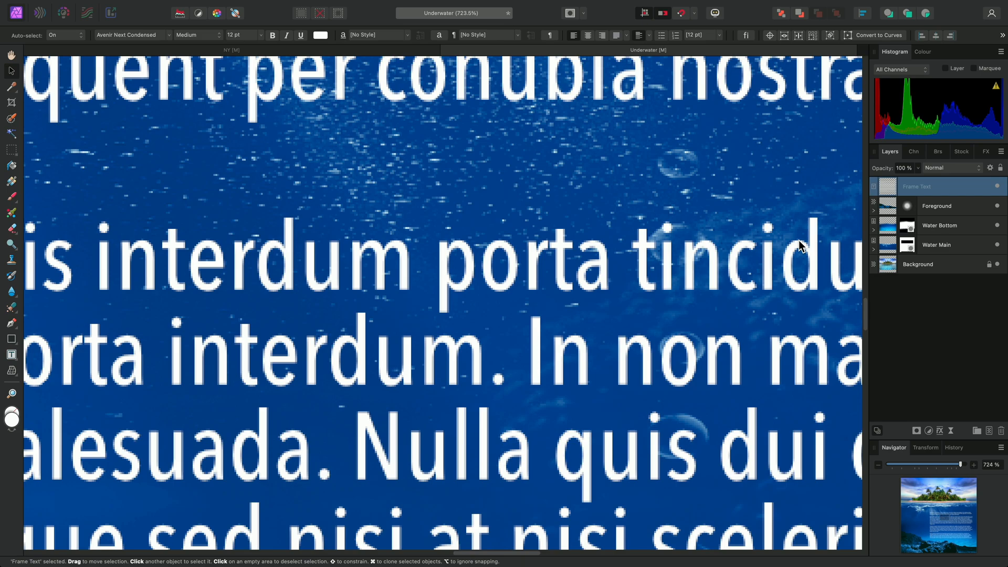
{"action": "mouse_move", "coordinate": [928, 73]}
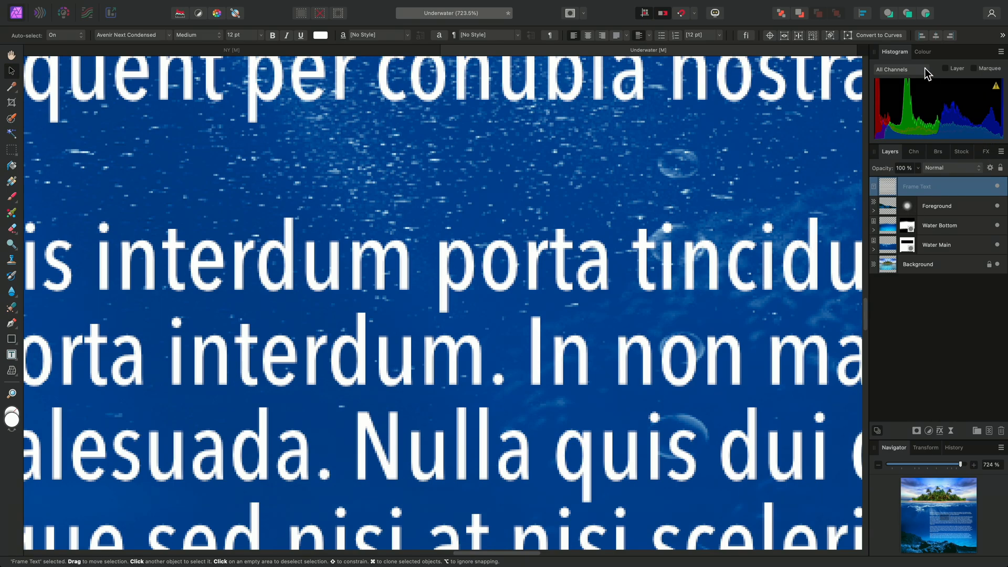
{"action": "left_click", "coordinate": [922, 52]}
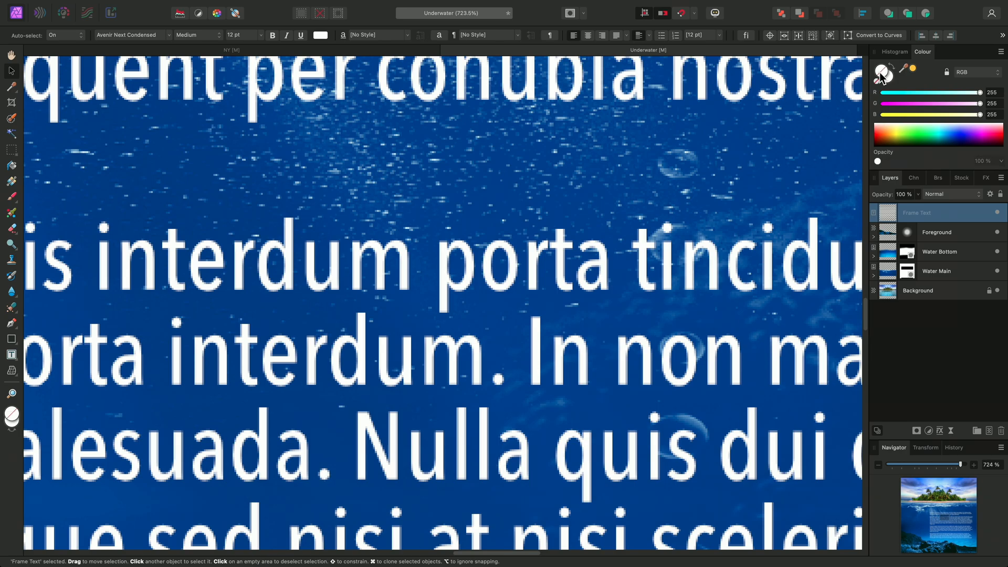
{"action": "mouse_move", "coordinate": [895, 92]}
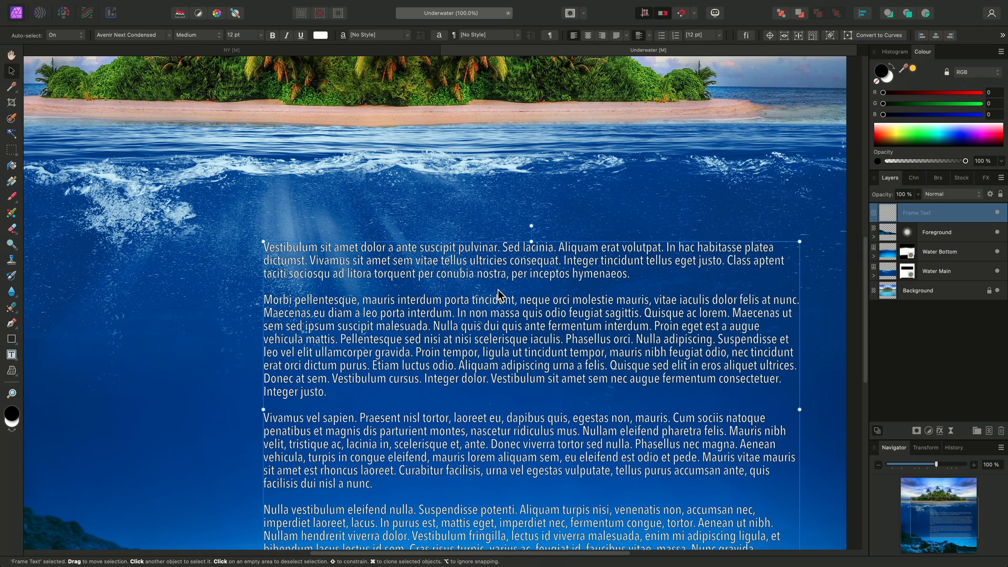
{"action": "key", "text": "cmd+0"}
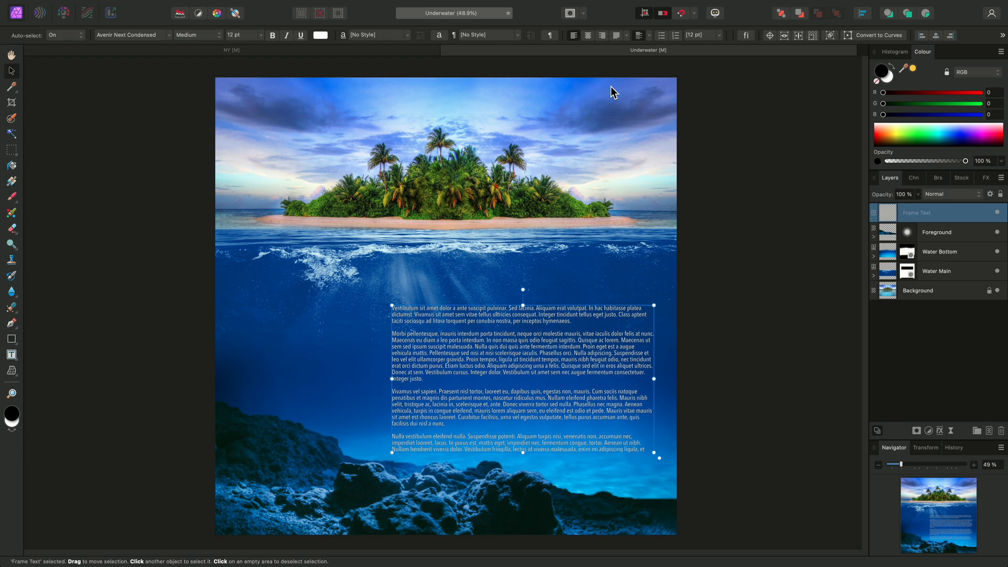
Justify the filler text and loosen its tracking to 25‰.
{"action": "left_click", "coordinate": [615, 35]}
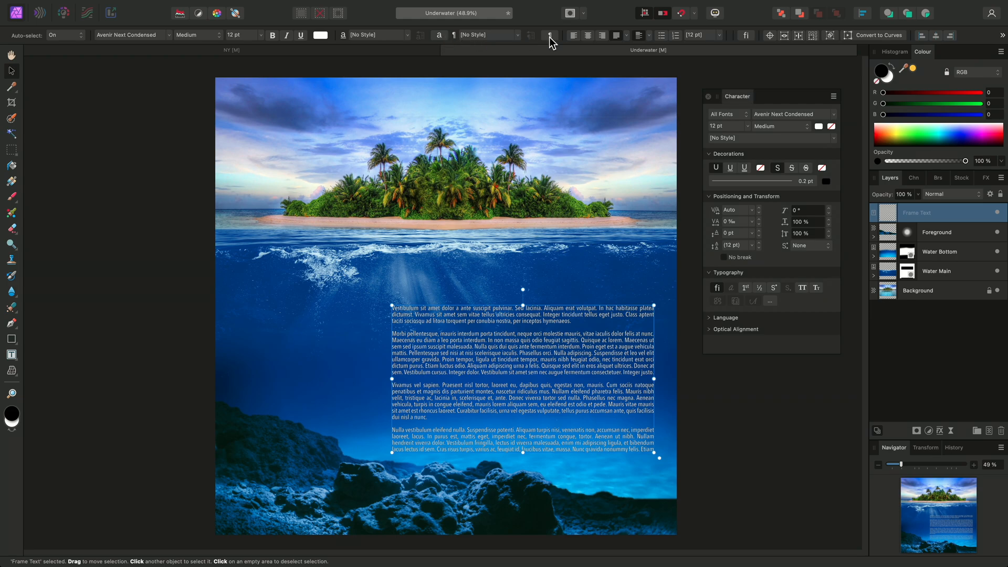
{"action": "left_click", "coordinate": [769, 97]}
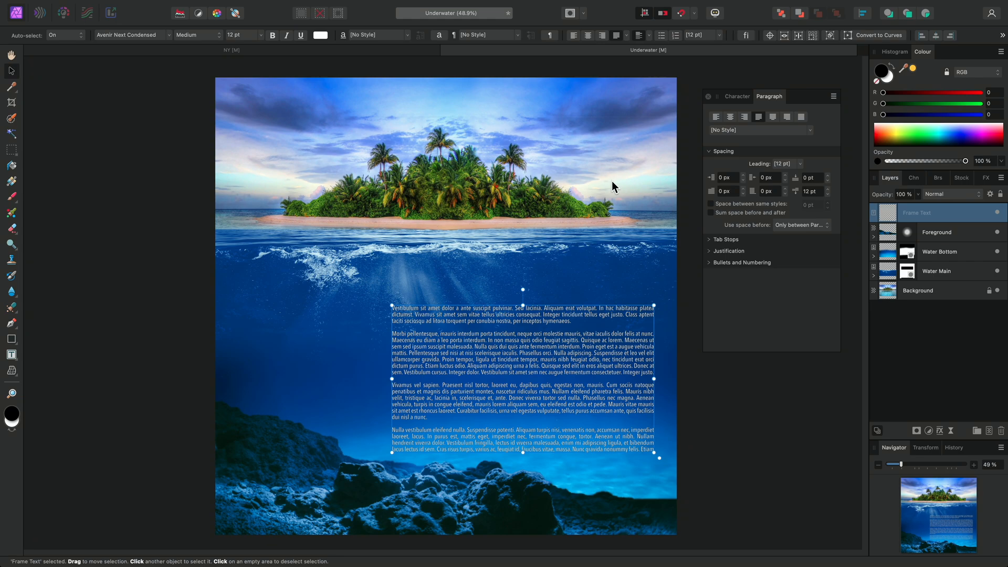
{"action": "left_click", "coordinate": [736, 95]}
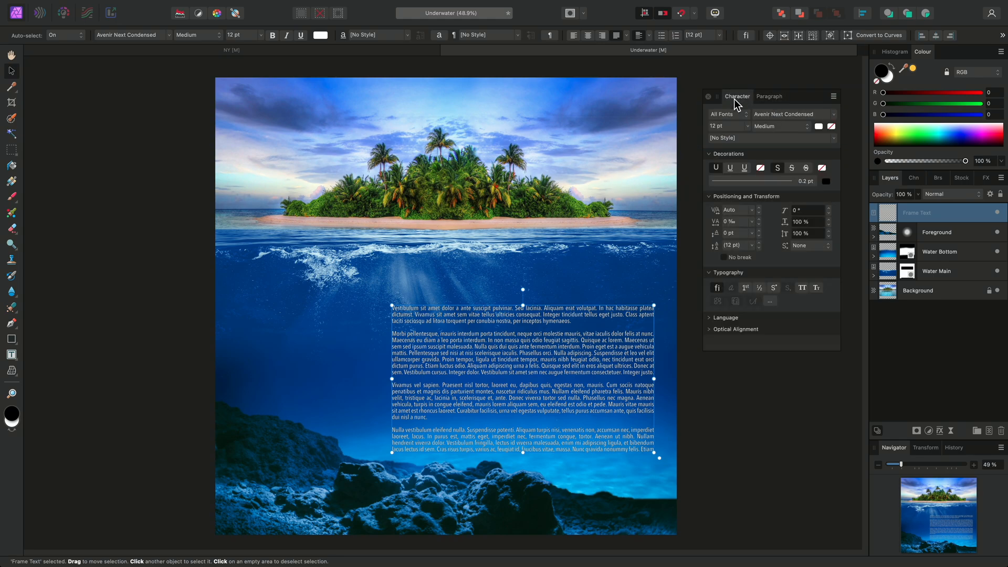
{"action": "mouse_move", "coordinate": [753, 224]}
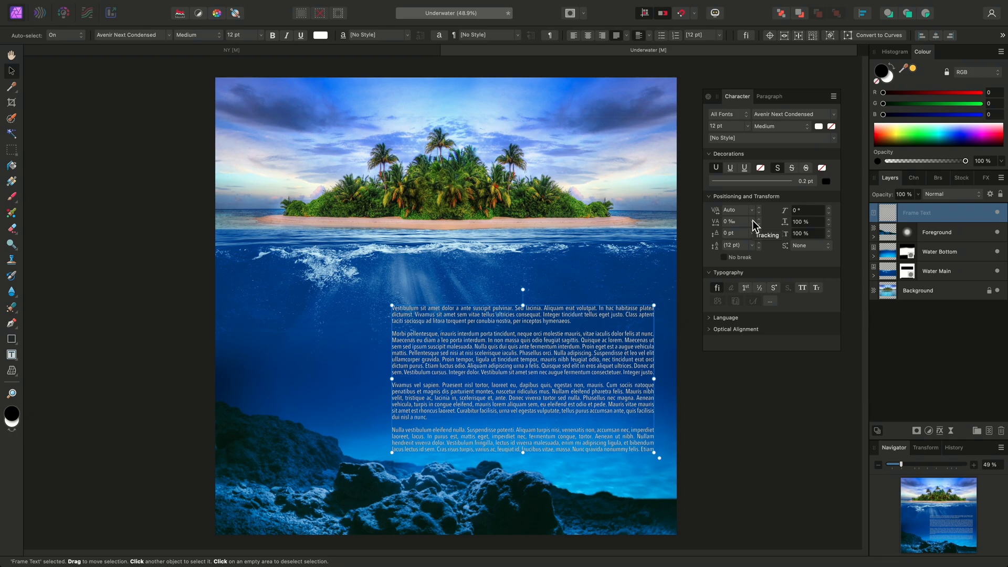
{"action": "left_click", "coordinate": [758, 221]}
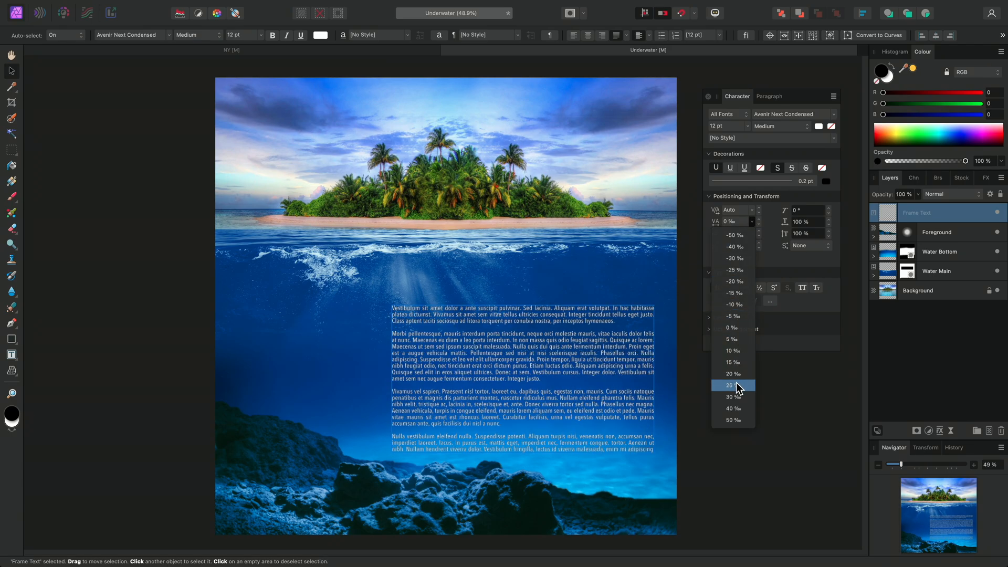
{"action": "left_click", "coordinate": [729, 385]}
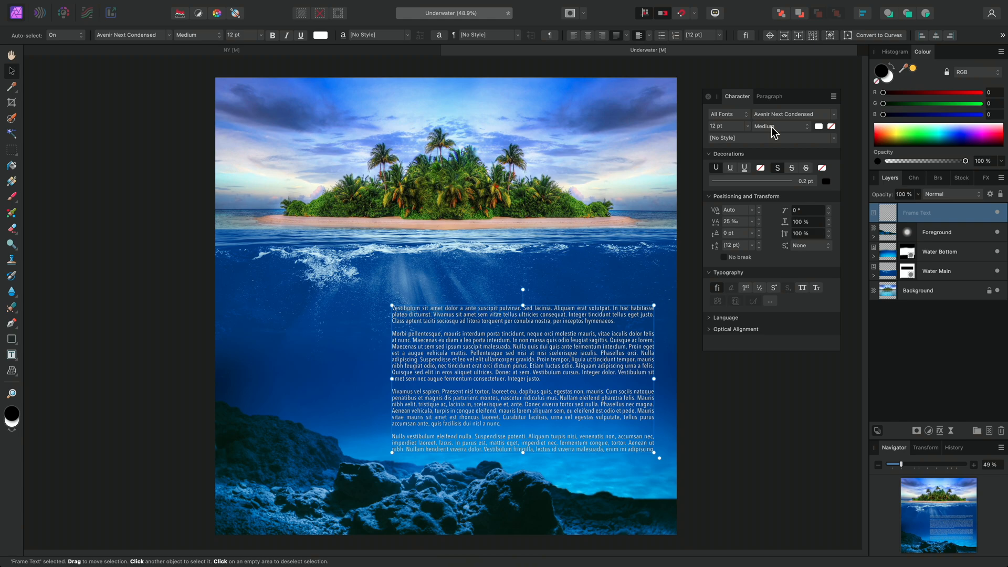
{"action": "mouse_move", "coordinate": [772, 115]}
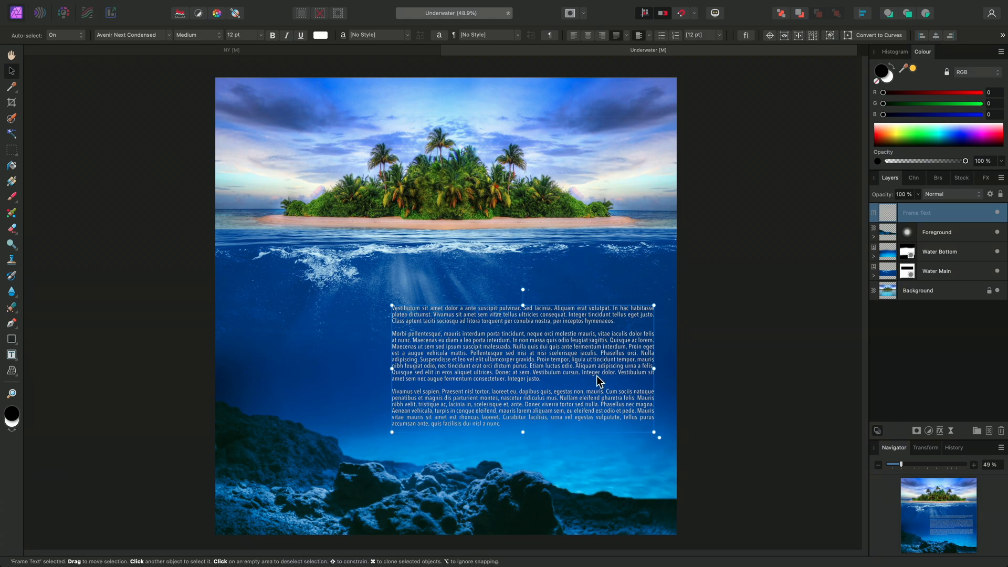
{"action": "key", "text": "h"}
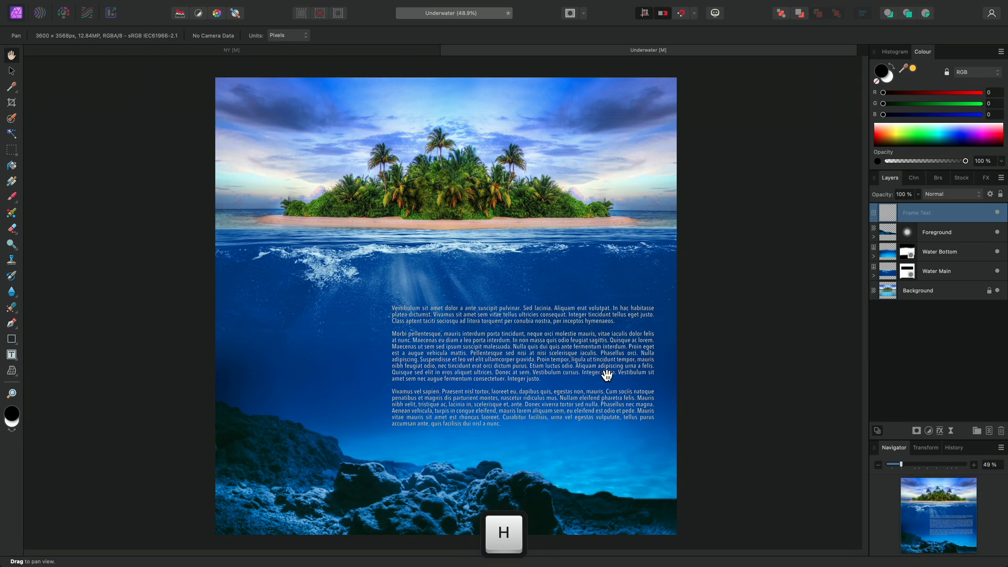